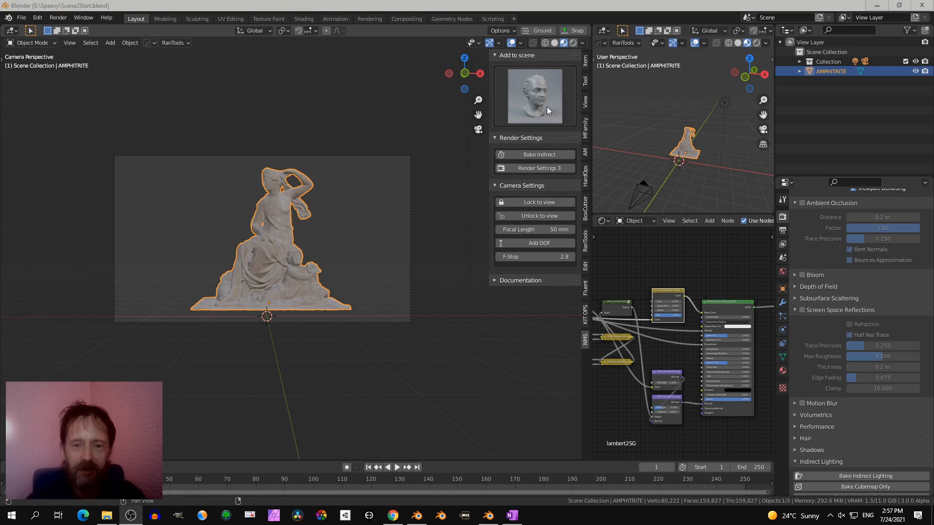
pyautogui.moveTo(535, 102)
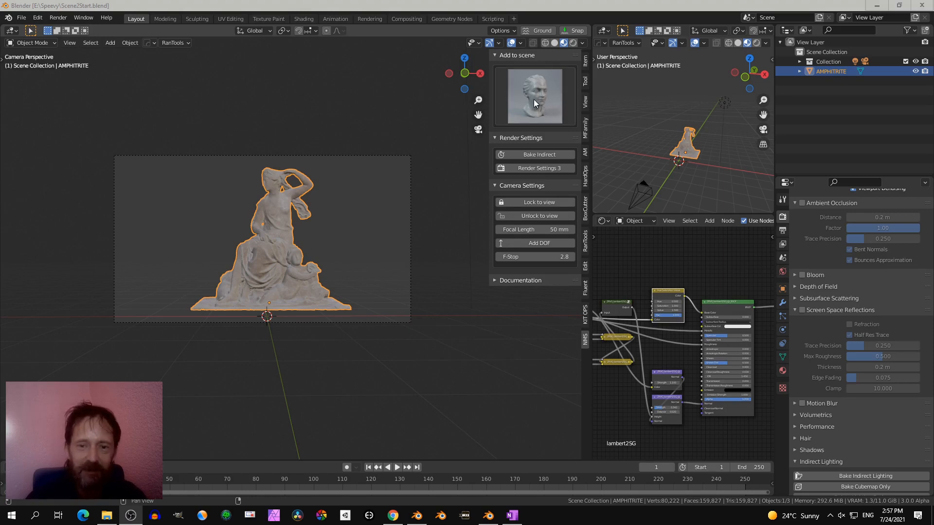
pyautogui.moveTo(539, 90)
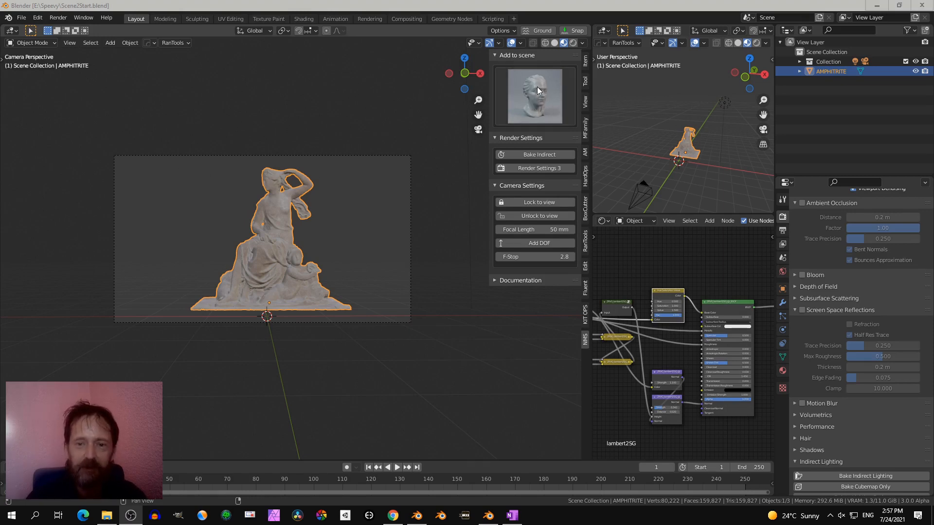
# Step: Add a studio preset with backdrop, three-point lights and HDRI substitute around the statue
pyautogui.click(535, 95)
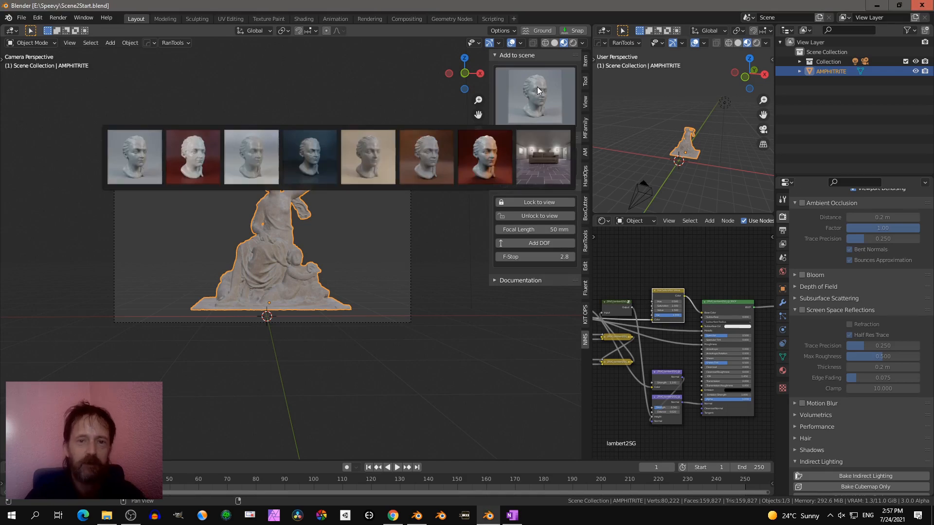
pyautogui.click(134, 157)
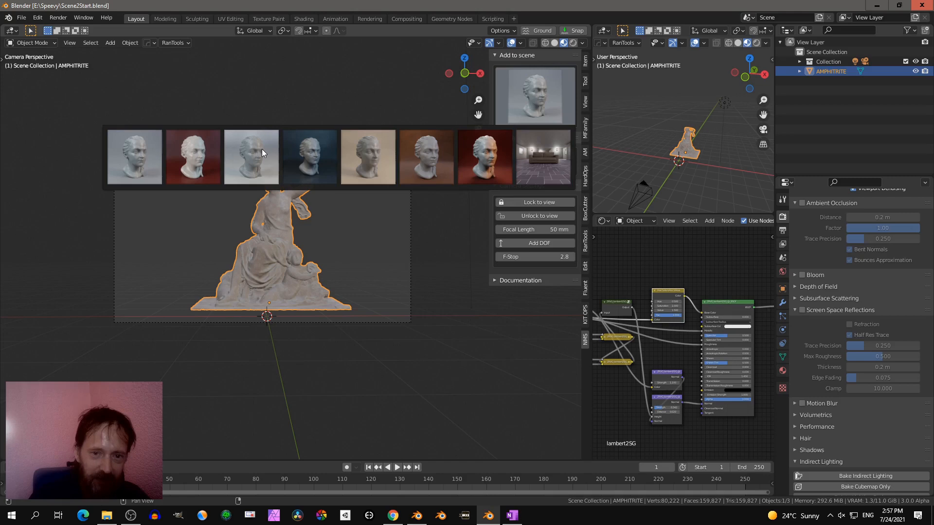
pyautogui.moveTo(146, 155)
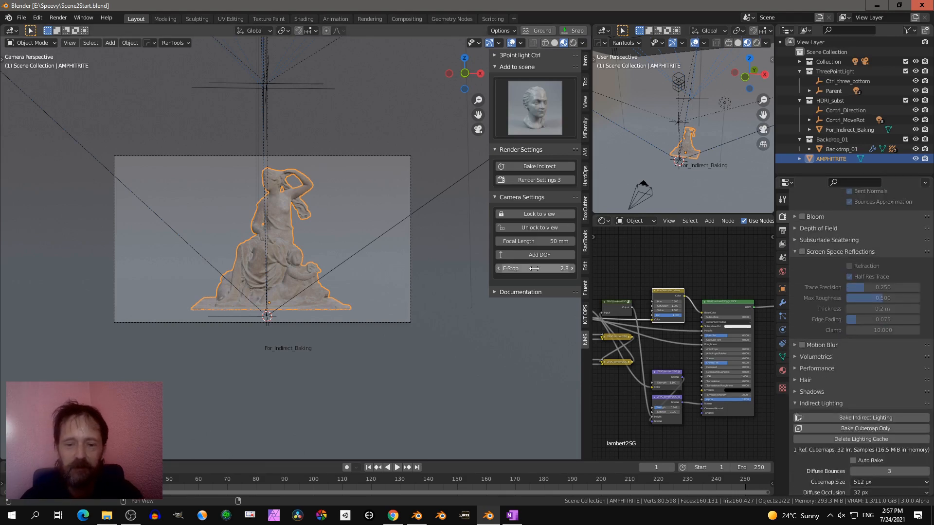
# Step: Apply the Eevee render preset (AO factor 0.60, reflection thickness 1.2 m) and check the gallery
pyautogui.click(534, 180)
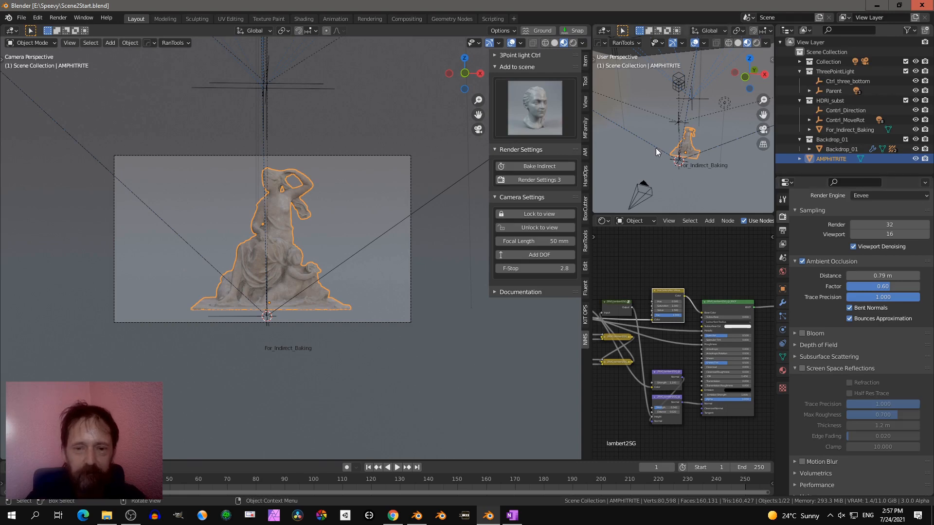
pyautogui.moveTo(658, 130)
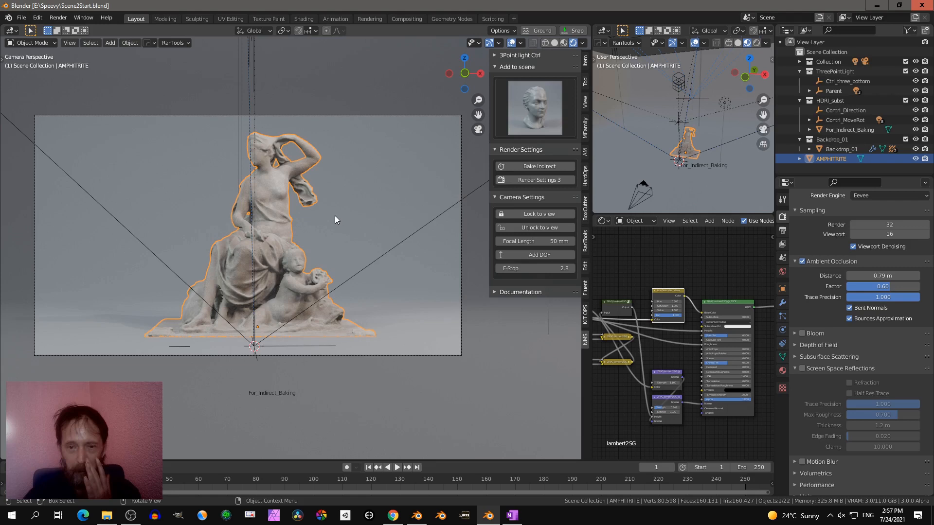
pyautogui.click(535, 107)
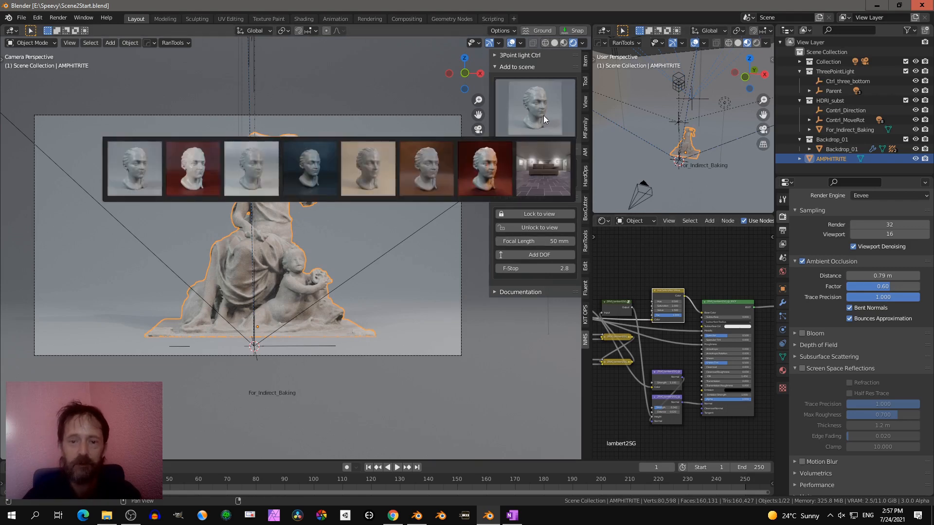
pyautogui.click(543, 168)
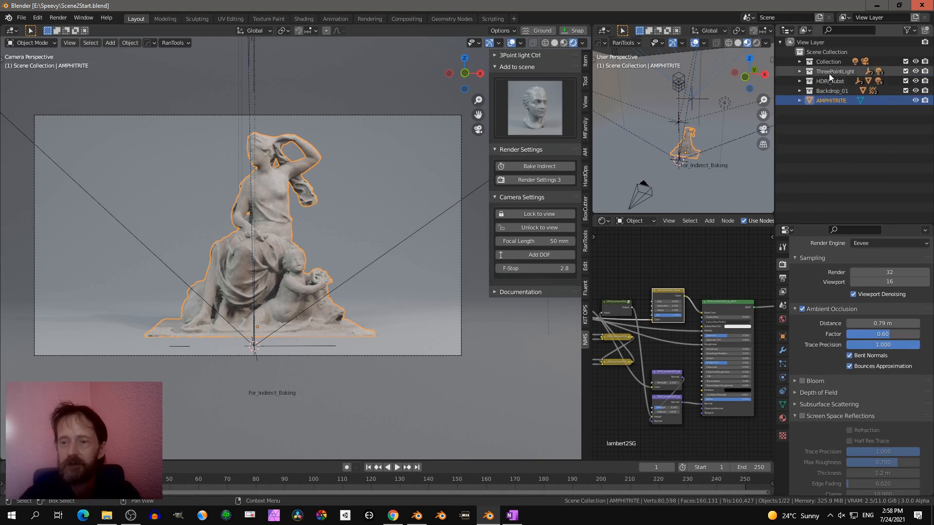
# Step: Select the ThreePointLight, HDRI_subst and Backdrop_01 collections and orbit to view the rig from outside
pyautogui.click(835, 71)
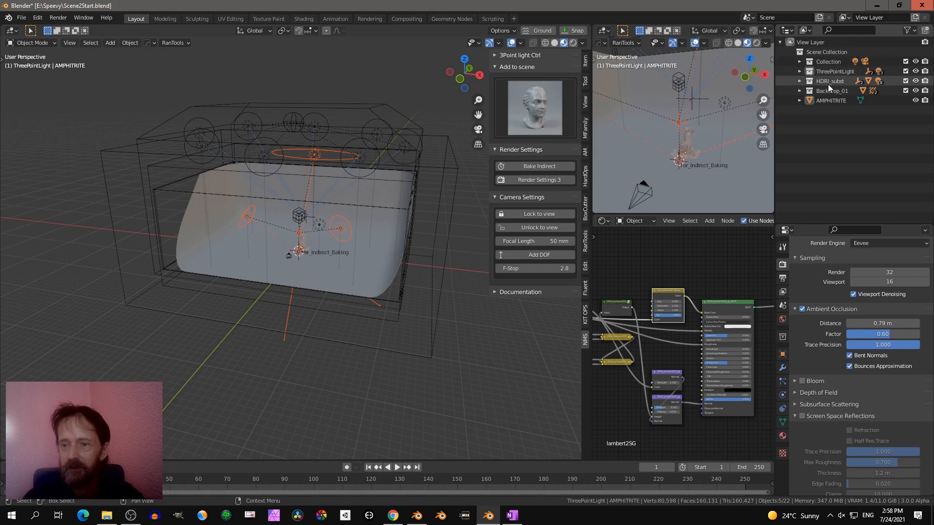
pyautogui.rightClick(830, 81)
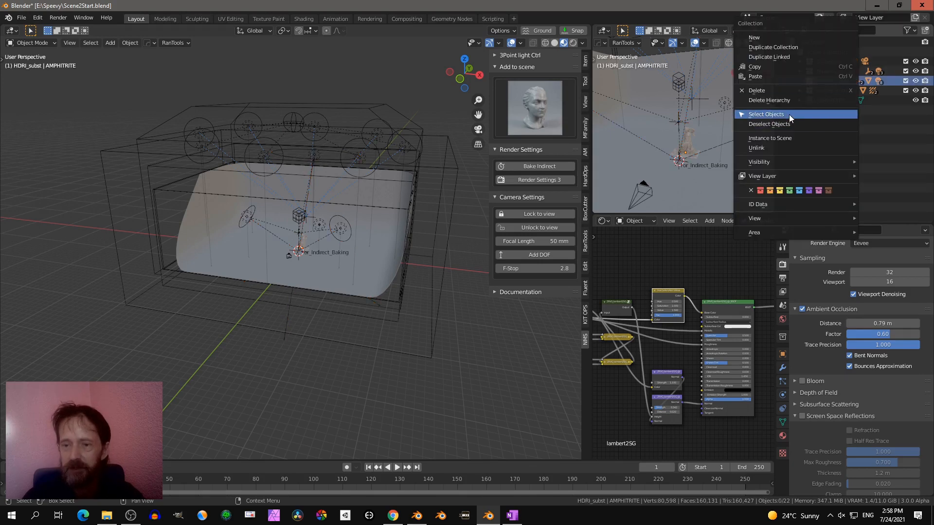
pyautogui.click(765, 114)
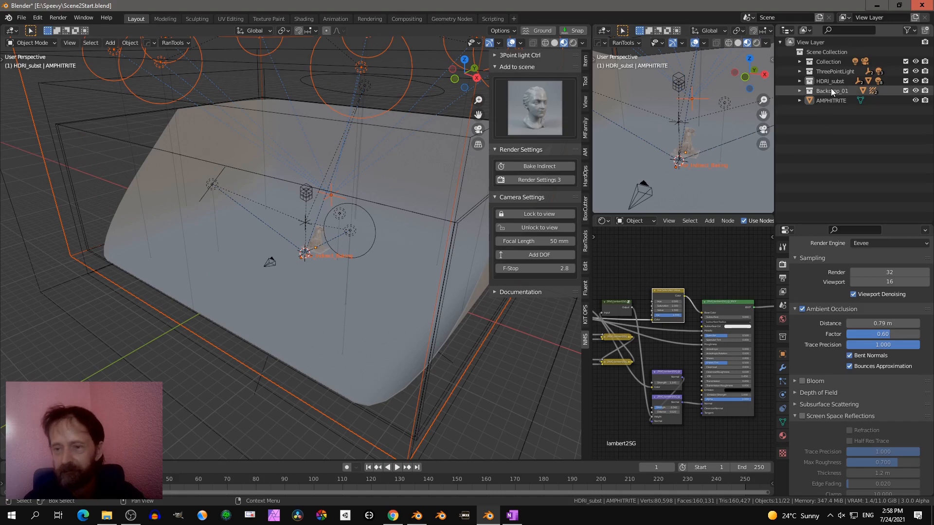
pyautogui.rightClick(833, 90)
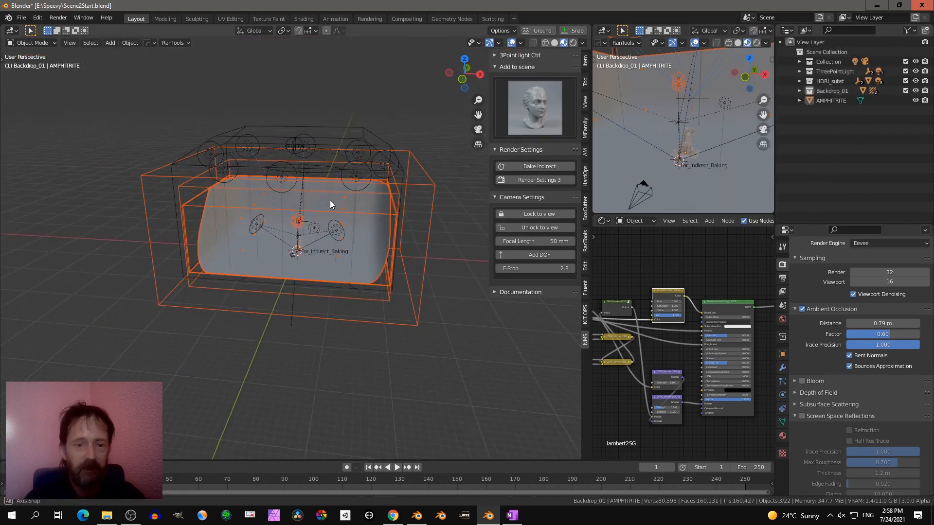
pyautogui.moveTo(330, 204); pyautogui.dragTo(325, 231)
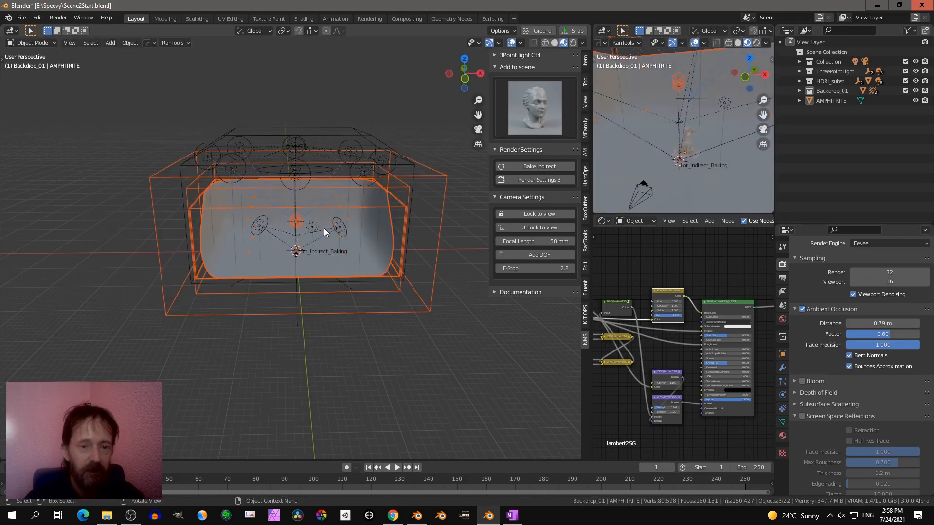
pyautogui.moveTo(325, 233); pyautogui.dragTo(387, 165)
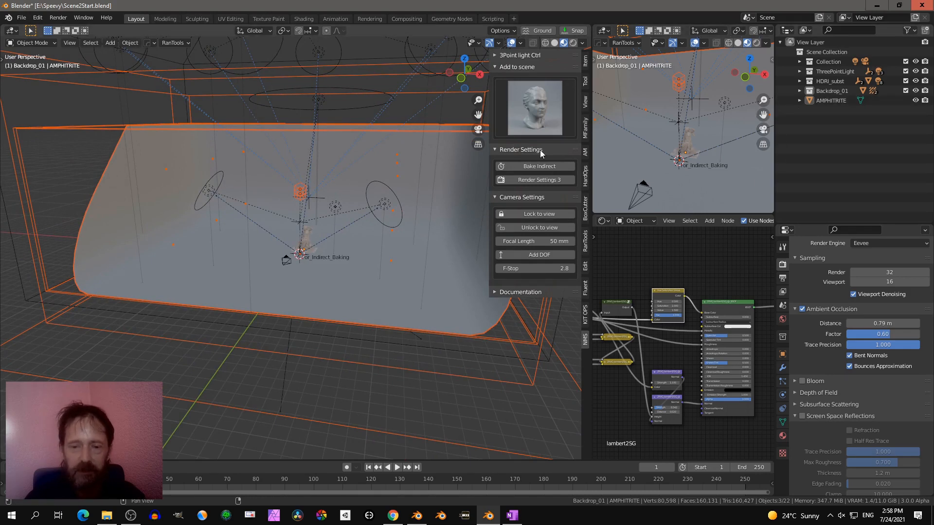
pyautogui.moveTo(509, 147)
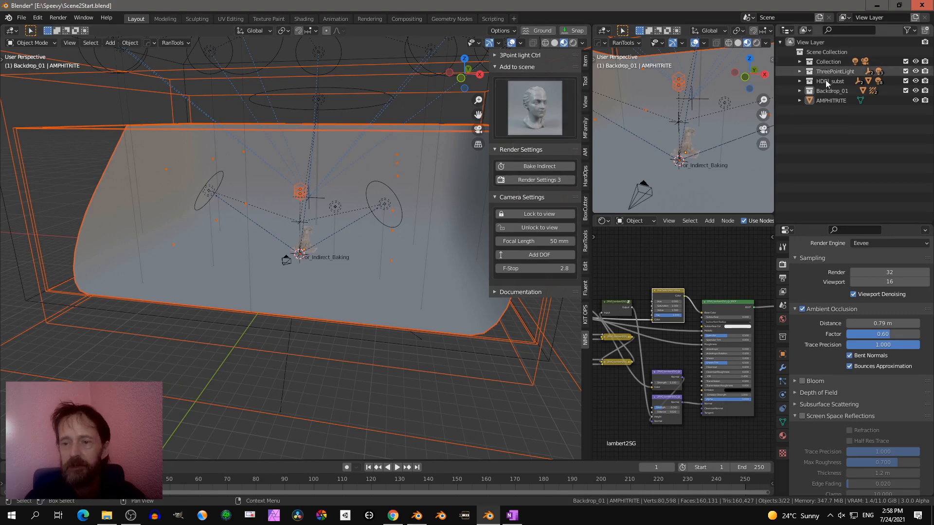
# Step: Apply the warm beige studio preset, tidy the Outliner collections and bake indirect lighting
pyautogui.click(534, 108)
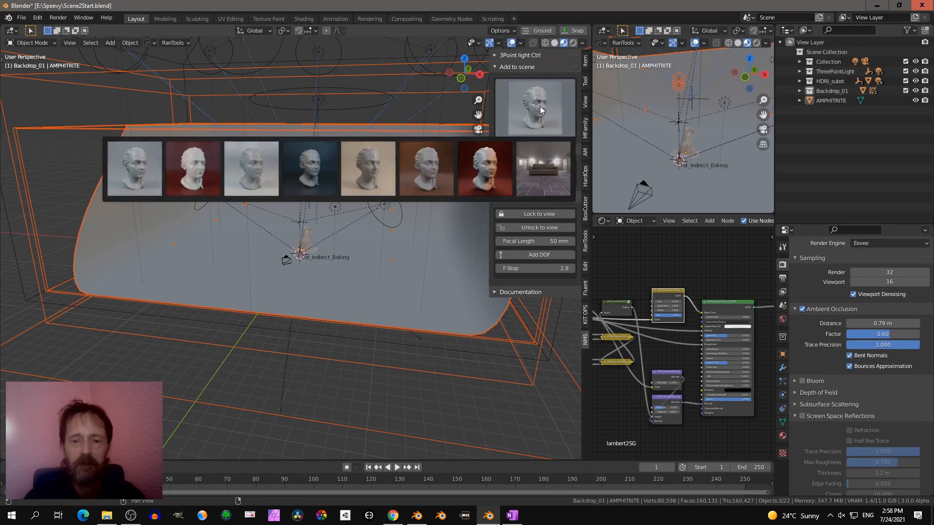
pyautogui.click(367, 169)
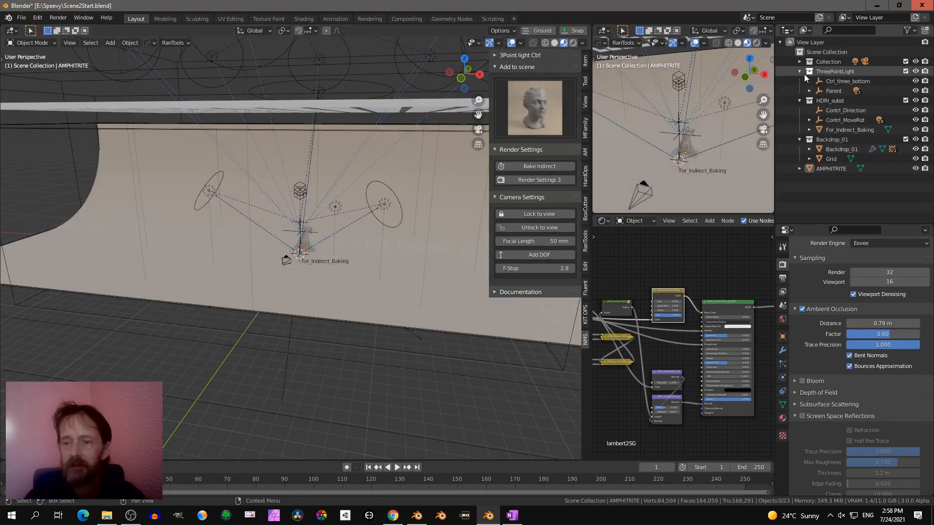
pyautogui.click(800, 71)
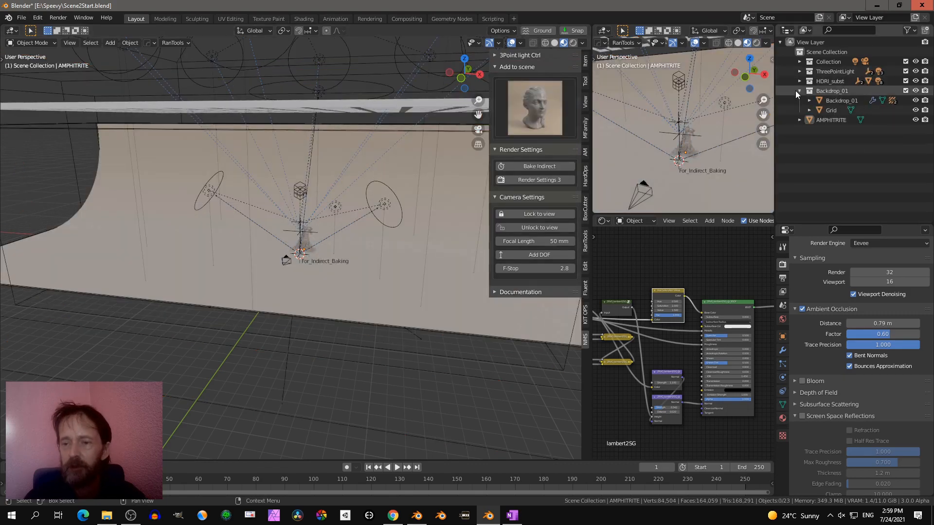
pyautogui.click(800, 91)
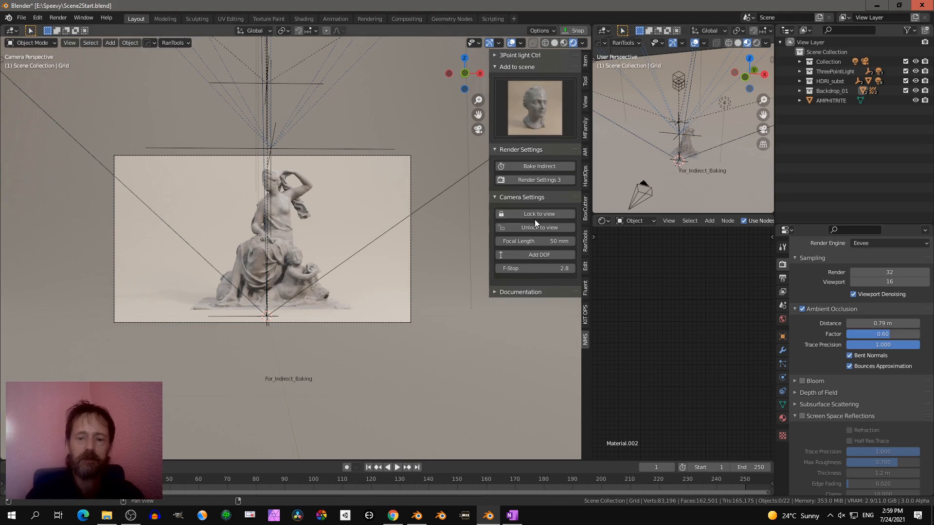
pyautogui.moveTo(547, 162)
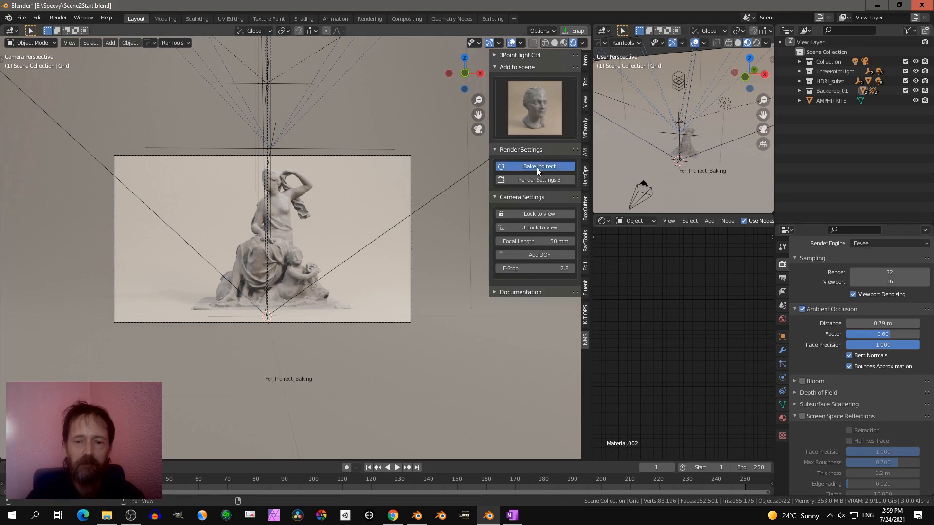
pyautogui.moveTo(549, 213)
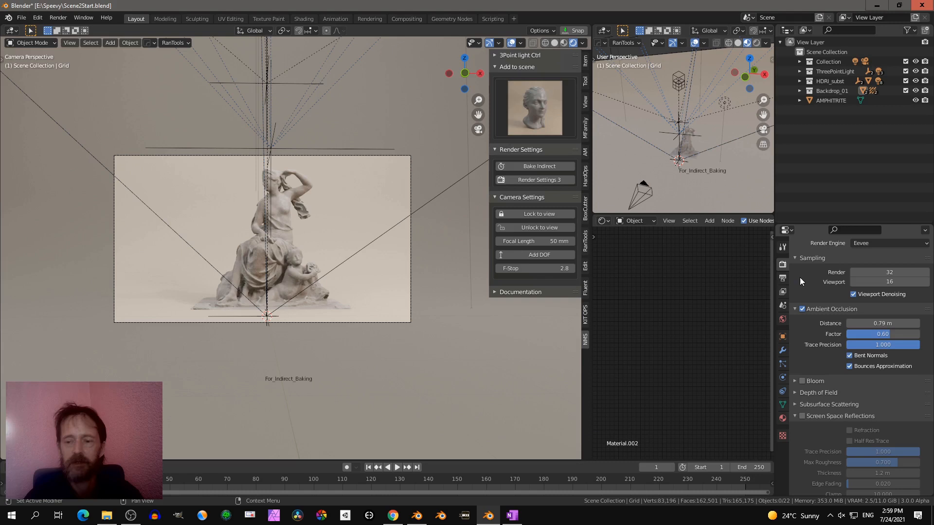
pyautogui.click(539, 179)
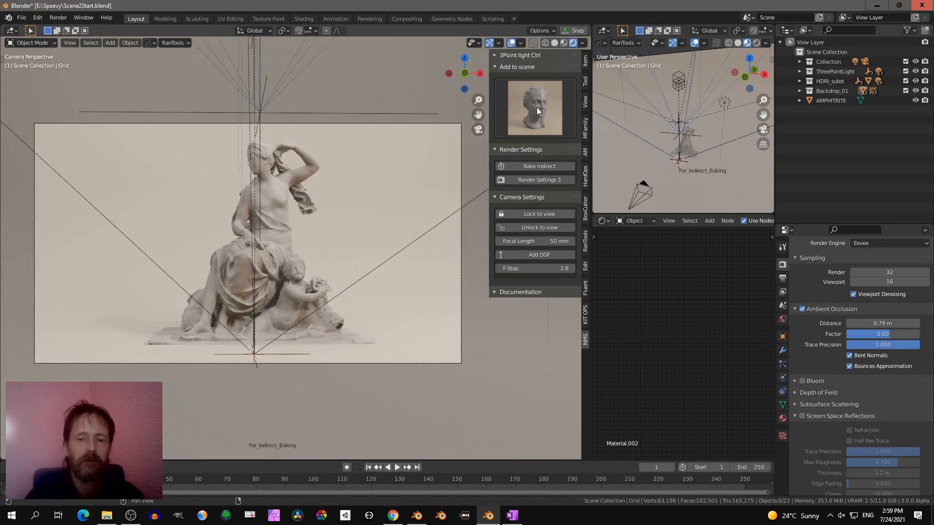
pyautogui.moveTo(516, 87)
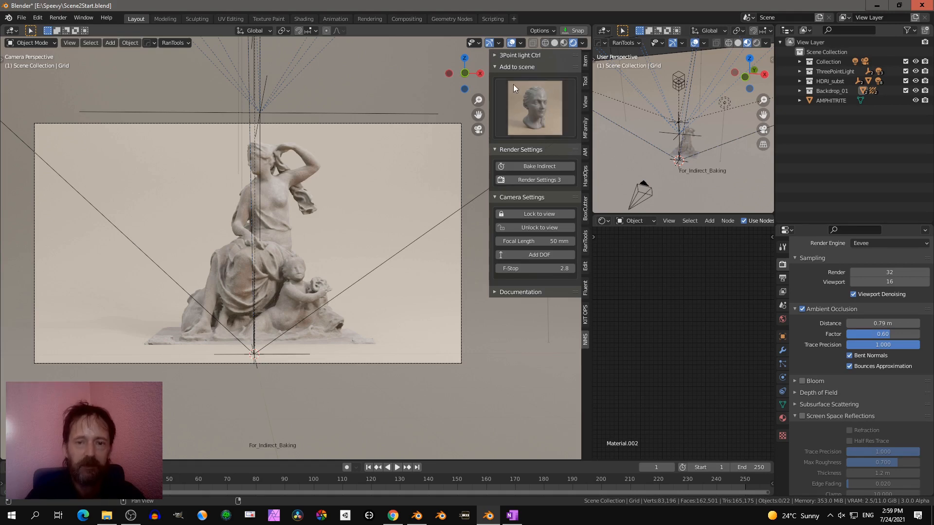
# Step: Expand the three-point light controls for key, back and fill lights
pyautogui.click(520, 54)
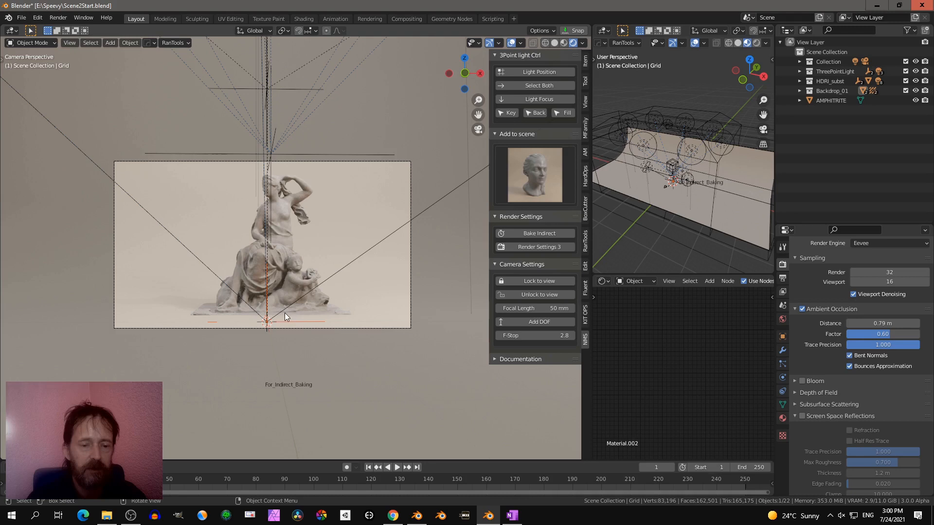
pyautogui.moveTo(700, 204)
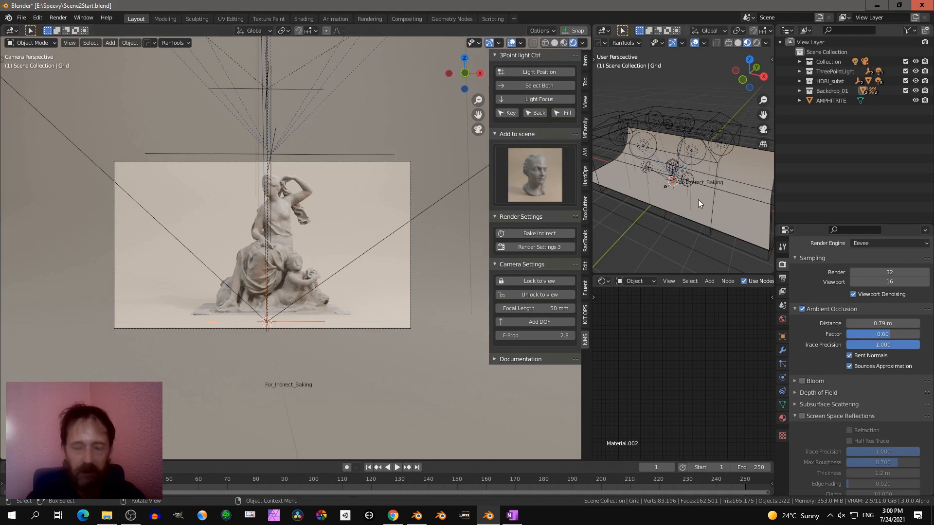
# Step: Bring up the key light for editing with its 811.1 W energy, colour and 5 m size
pyautogui.press('g')
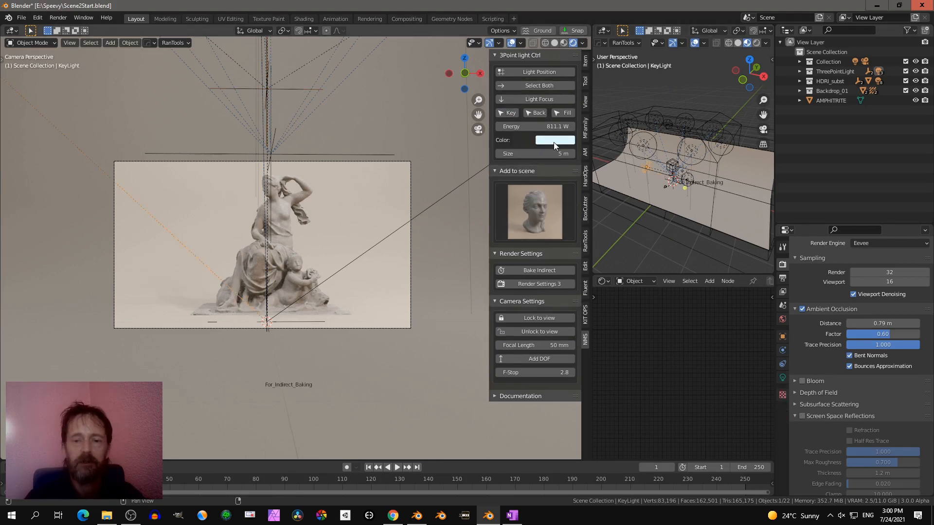
# Step: Try a green tint on the key light, keep it pale, and reopen the scene preset gallery
pyautogui.click(554, 140)
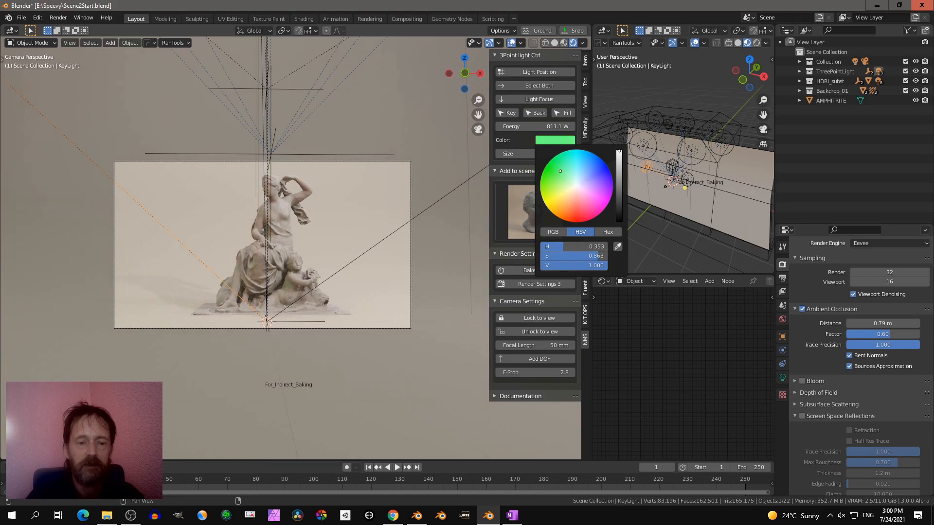
pyautogui.click(578, 182)
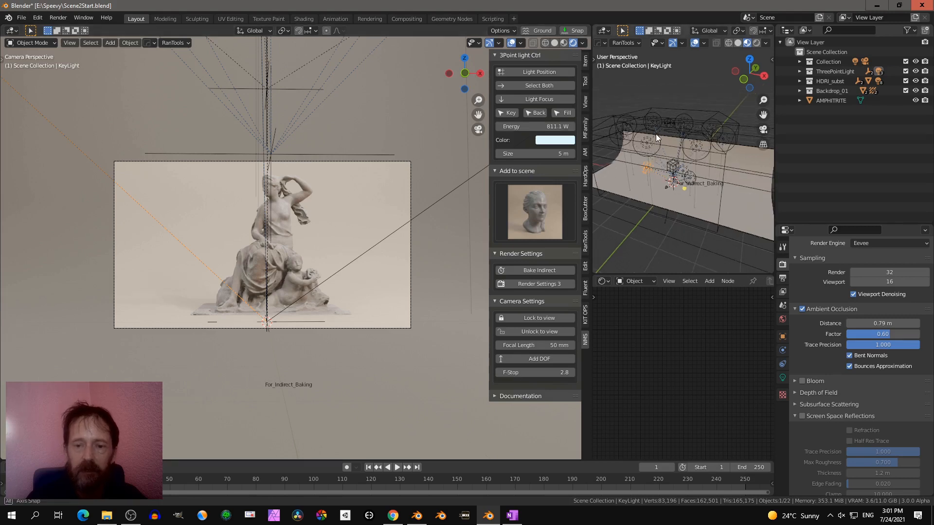
pyautogui.click(534, 211)
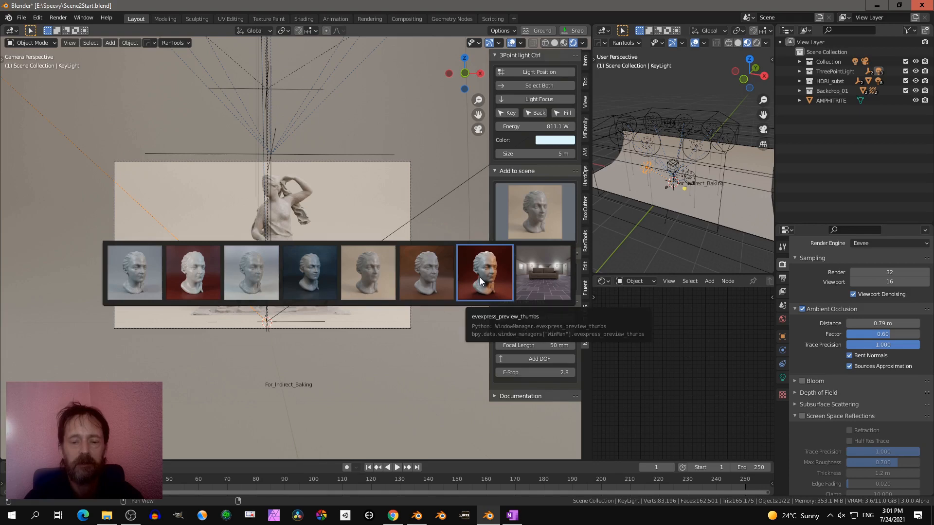
# Step: Apply the red backdrop preset and bake indirect lighting for it
pyautogui.click(485, 272)
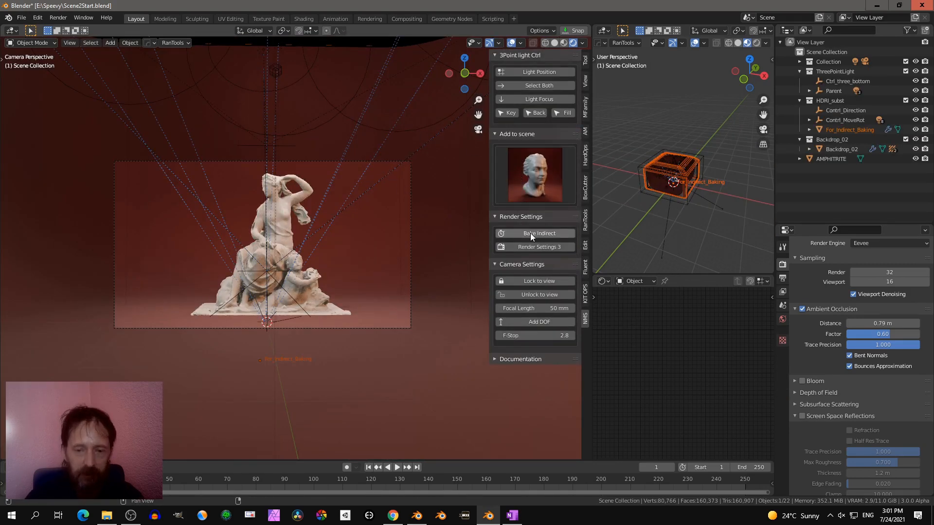
pyautogui.click(535, 233)
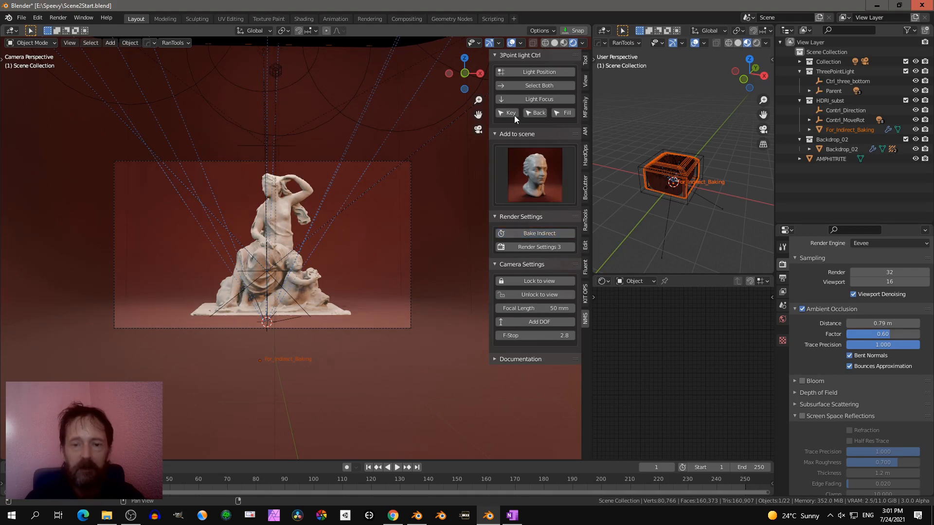
# Step: Tint the key and back lights orange and the fill light light blue
pyautogui.click(506, 113)
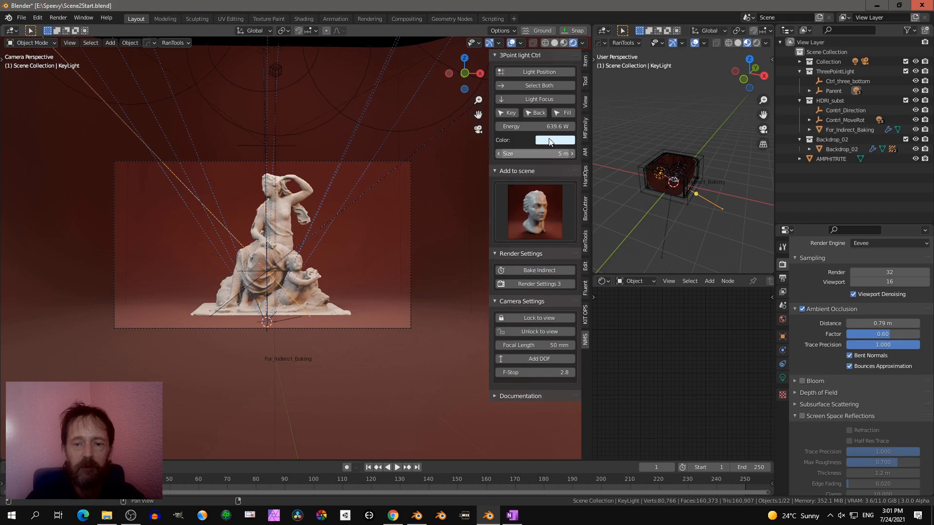
pyautogui.click(554, 140)
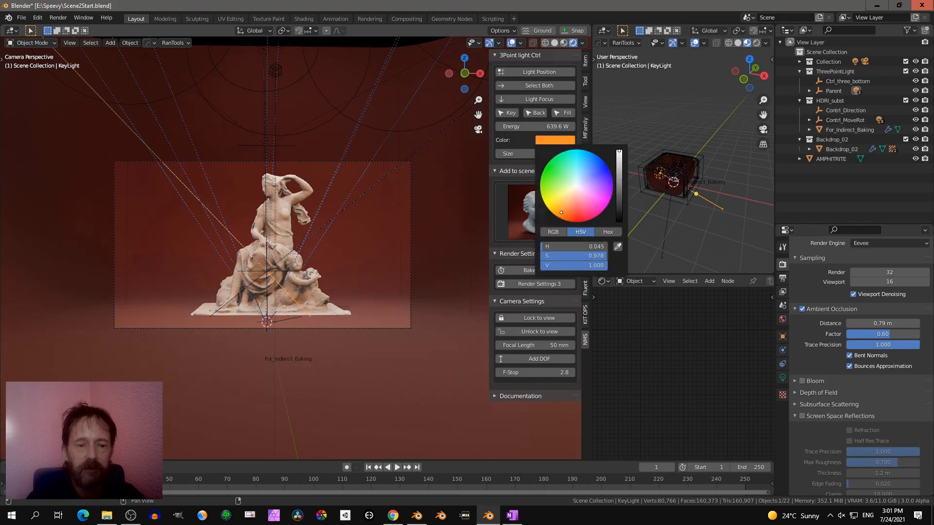
pyautogui.click(577, 170)
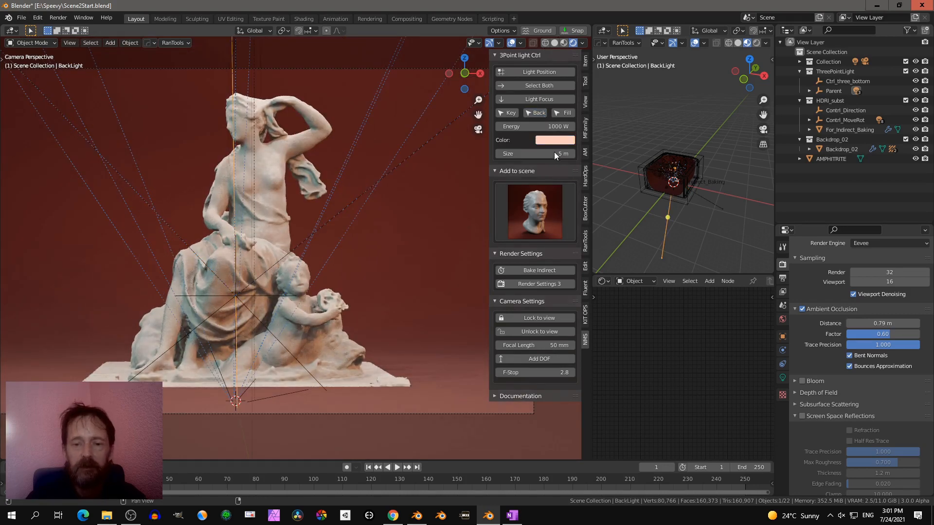
pyautogui.click(554, 140)
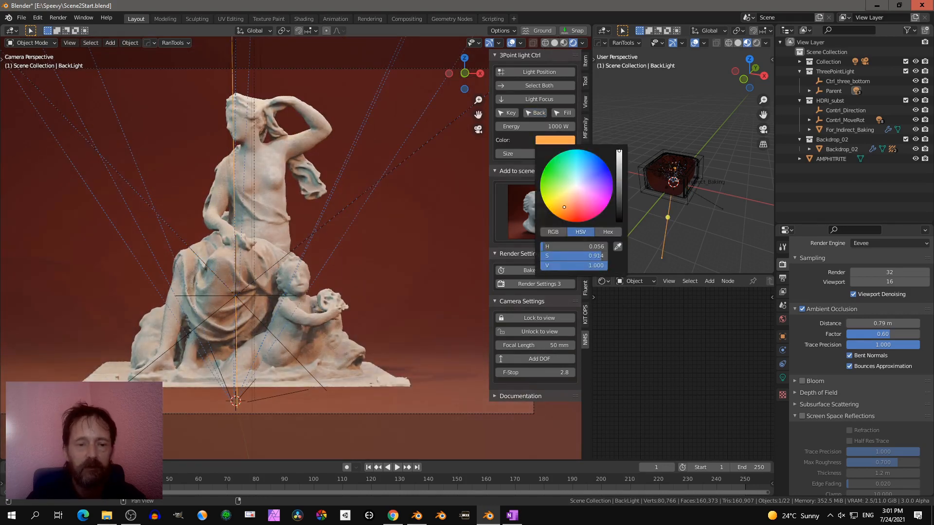
pyautogui.click(571, 169)
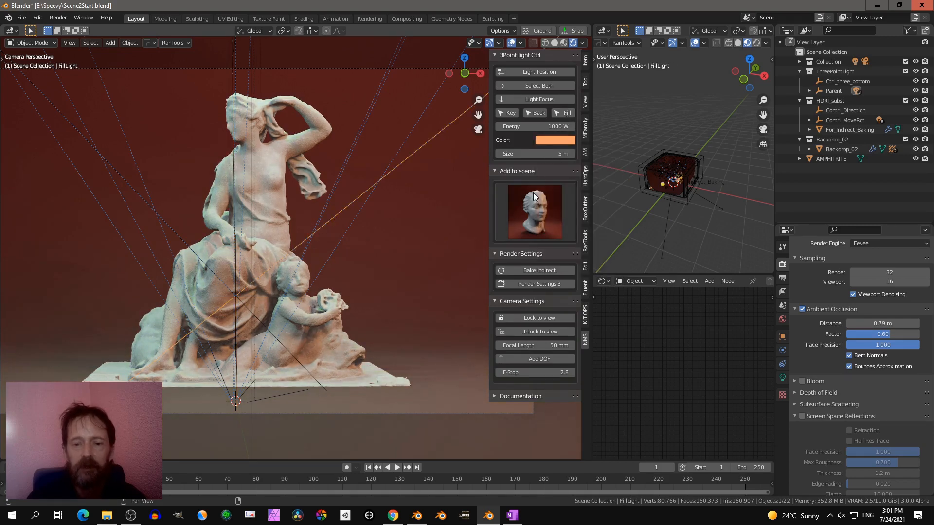
pyautogui.click(554, 140)
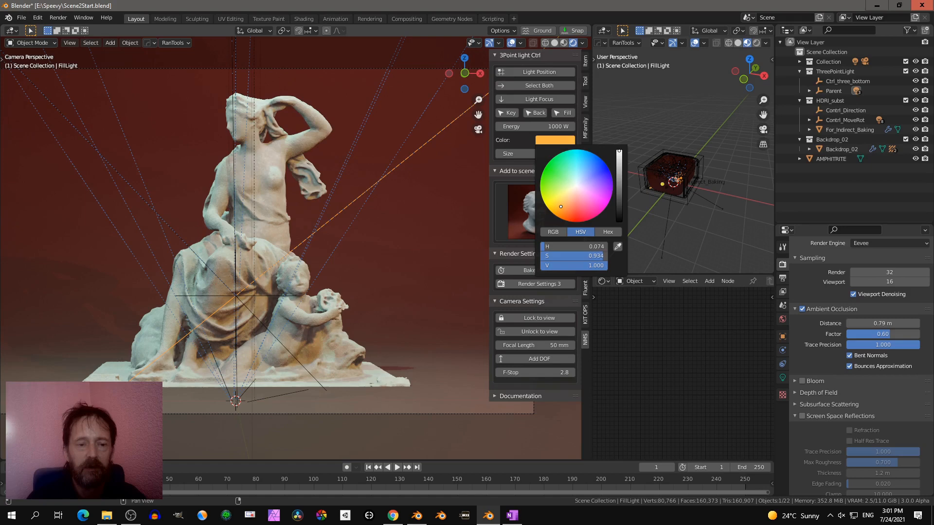
pyautogui.click(582, 166)
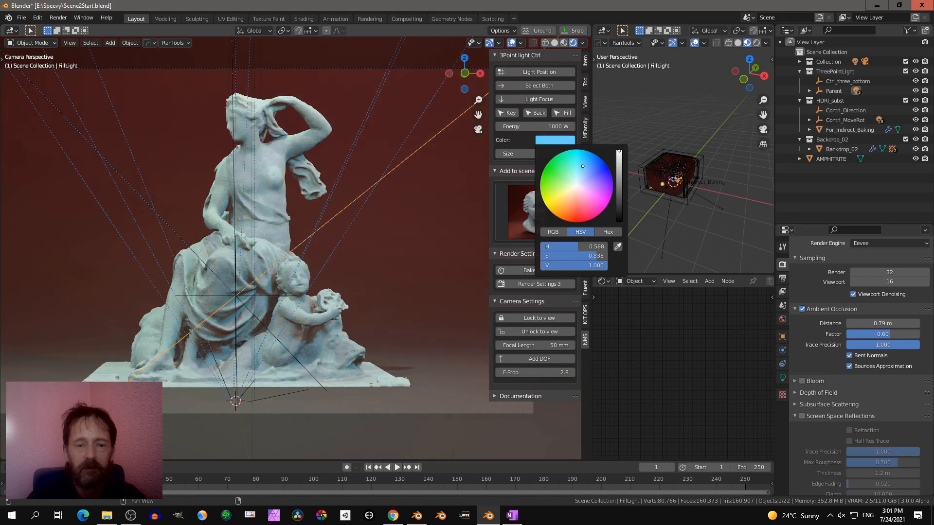
pyautogui.click(411, 306)
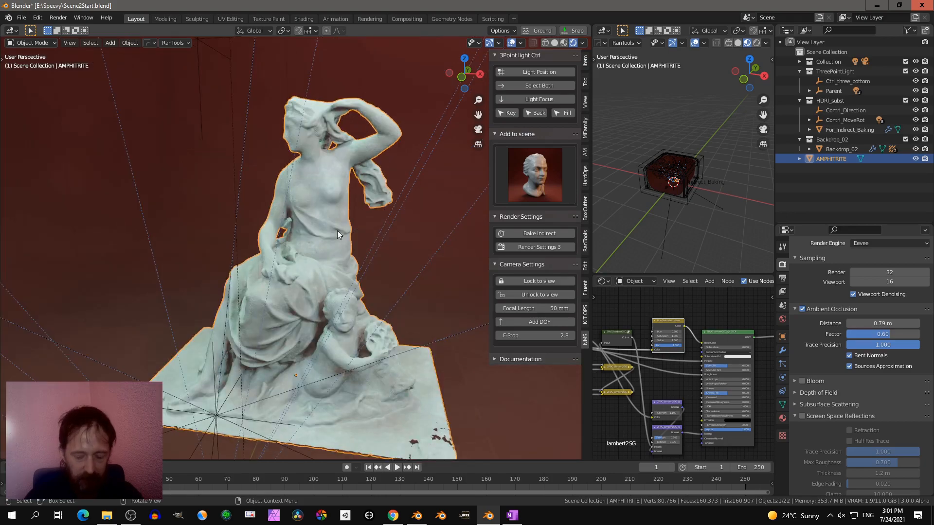
# Step: Give the camera depth of field focused on a DOF_empty at the statue with F-stop 0.6
pyautogui.moveTo(337, 234); pyautogui.dragTo(375, 270)
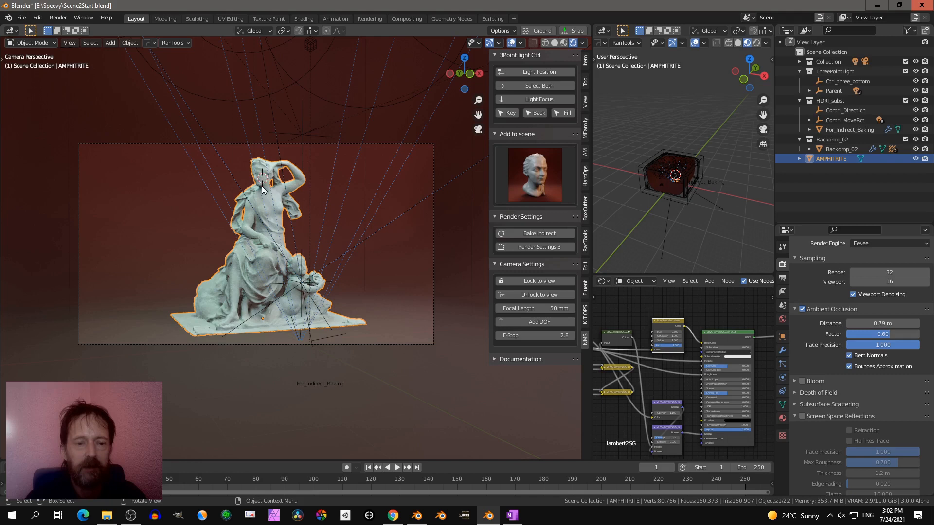
pyautogui.click(535, 322)
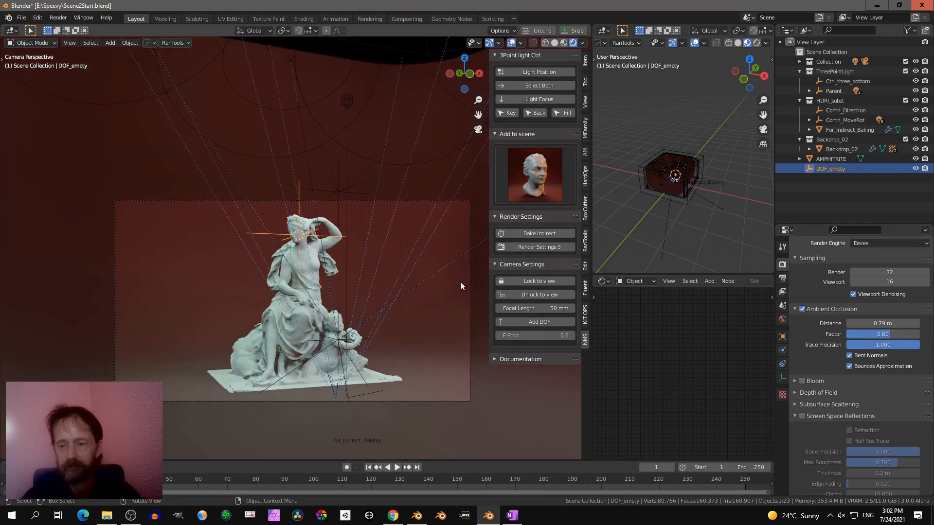
pyautogui.click(520, 359)
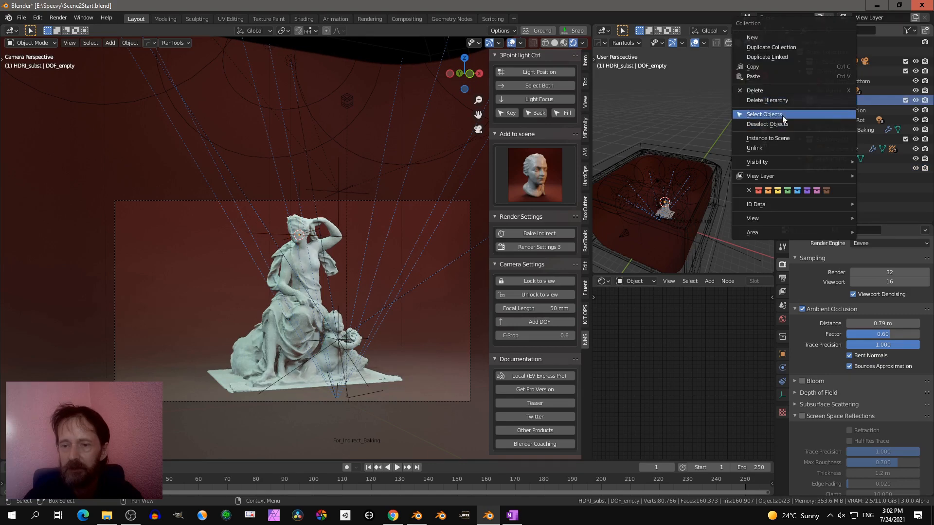
# Step: Select the HDRI substitute's For_Indirect_Baking cube and show its object display settings
pyautogui.click(765, 114)
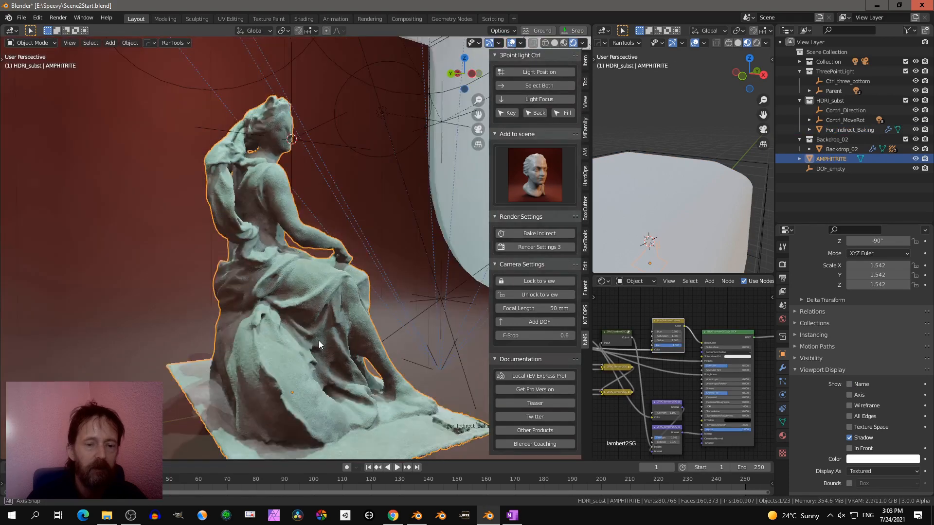
pyautogui.moveTo(319, 344); pyautogui.dragTo(308, 297)
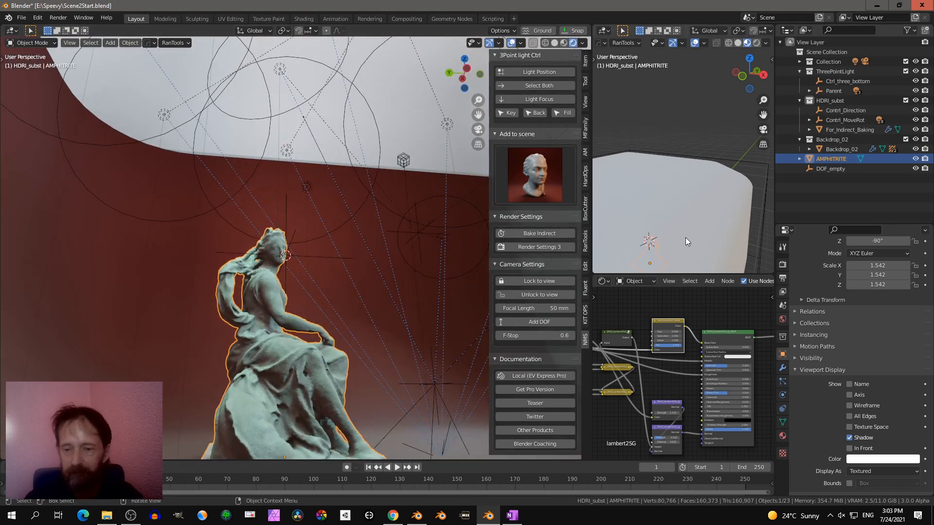
pyautogui.click(849, 130)
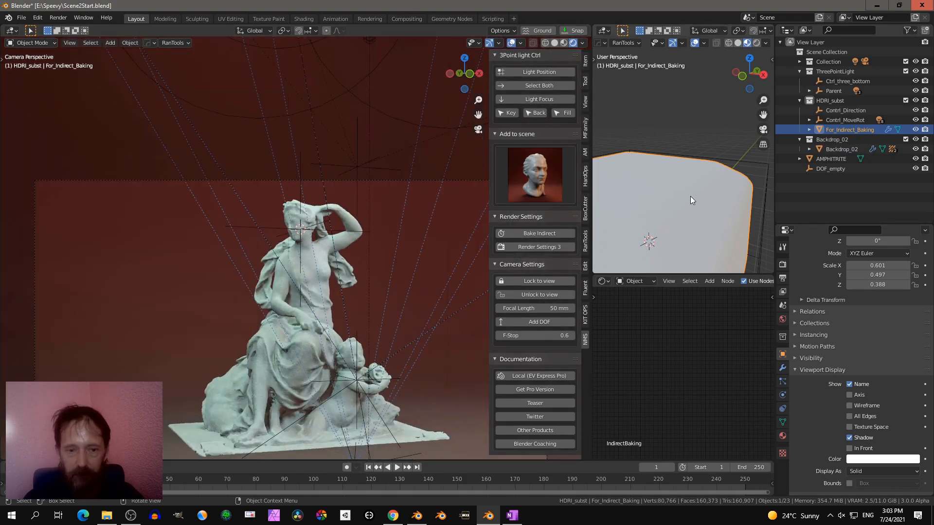
# Step: Change the For_Indirect_Baking cube's viewport display colour to red and bake indirect lighting
pyautogui.click(880, 459)
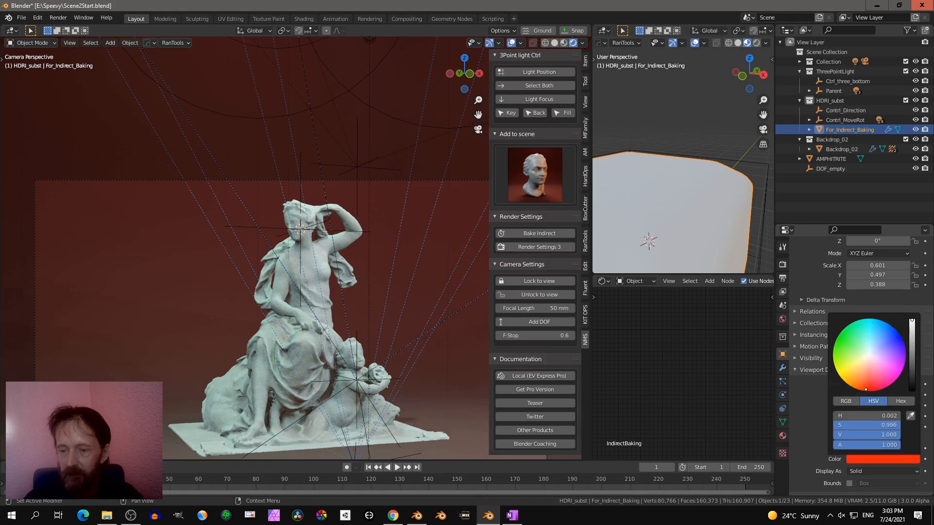
pyautogui.click(835, 341)
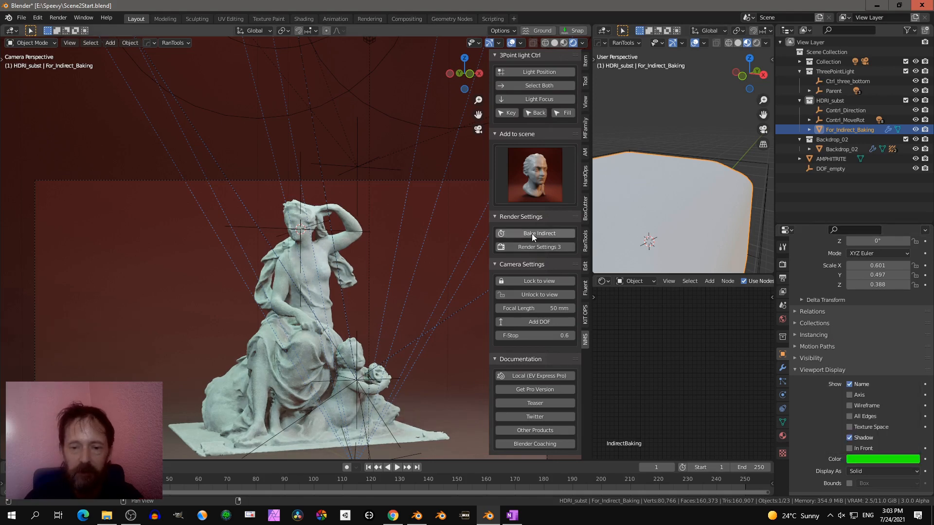
pyautogui.click(539, 233)
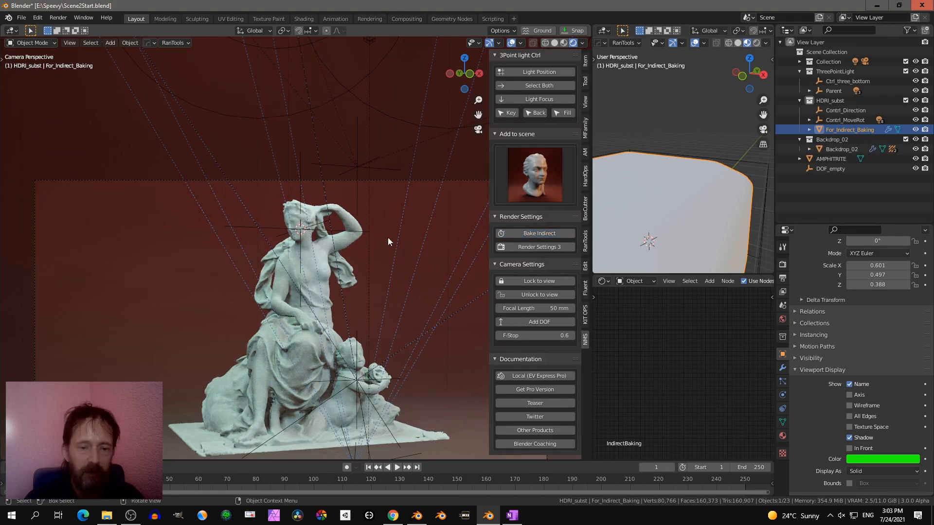
# Step: Revisit the baking object's viewport colour while orbiting close to the statue and back out
pyautogui.moveTo(387, 241); pyautogui.dragTo(327, 331)
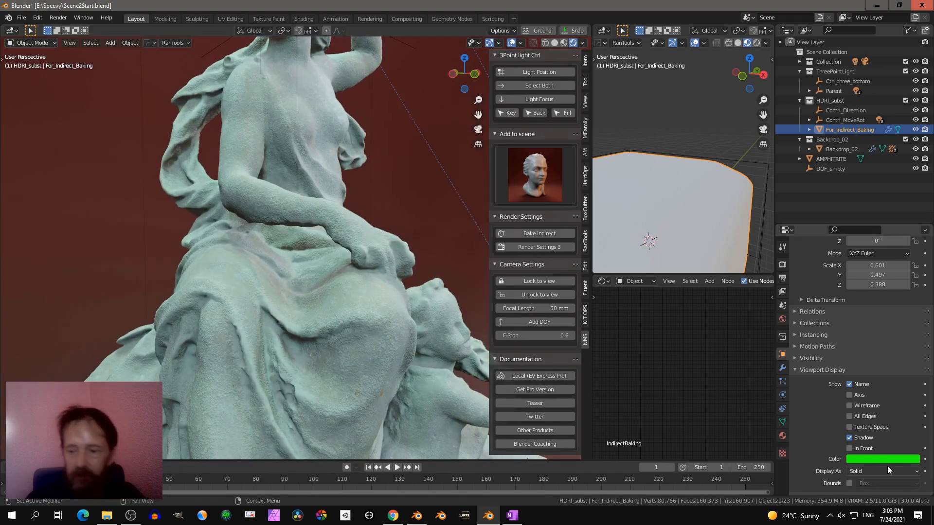
pyautogui.click(884, 459)
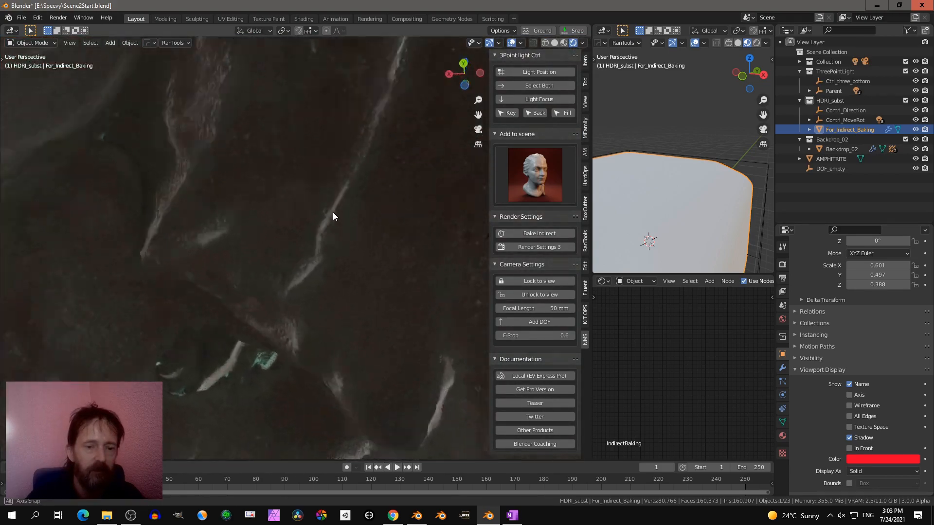
pyautogui.moveTo(333, 216); pyautogui.dragTo(297, 259)
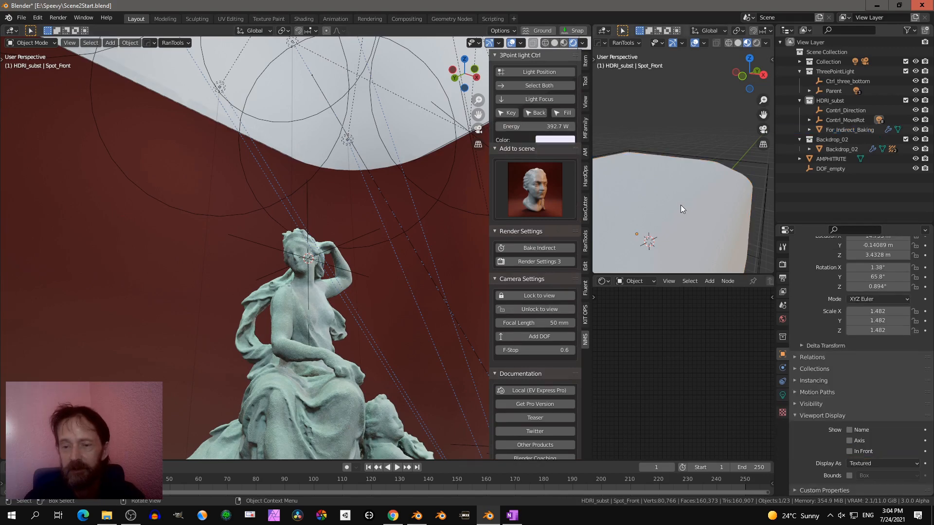
# Step: Give the IndirectBaking material a blue base colour and re-bake so the statue takes a bluish bounce tint
pyautogui.click(850, 130)
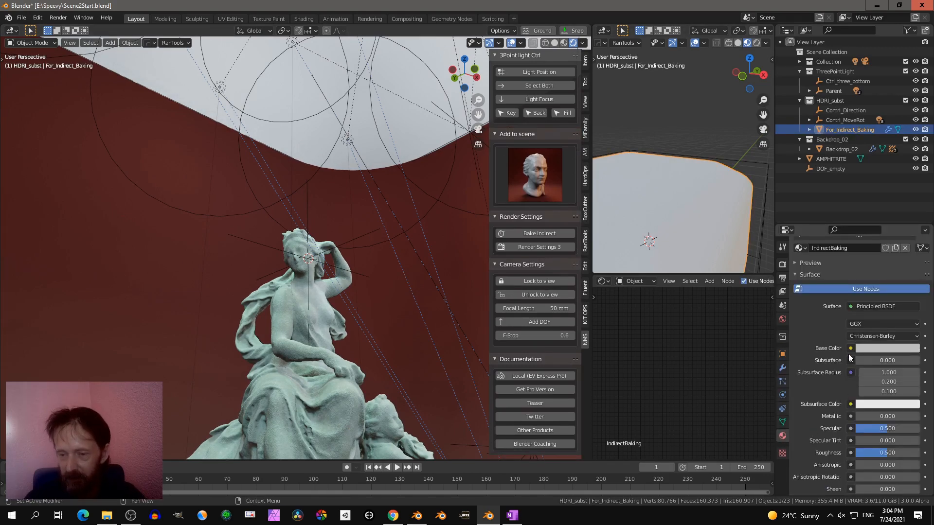
pyautogui.click(887, 349)
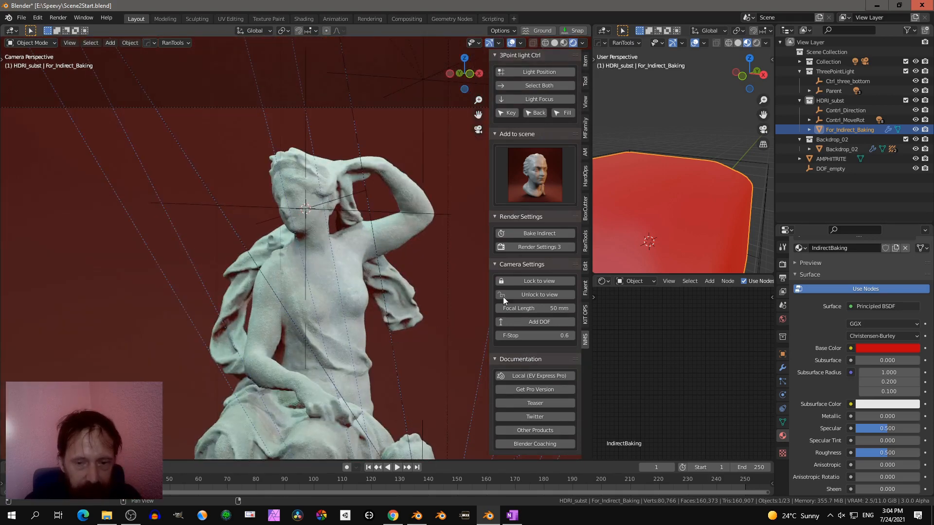
pyautogui.click(884, 349)
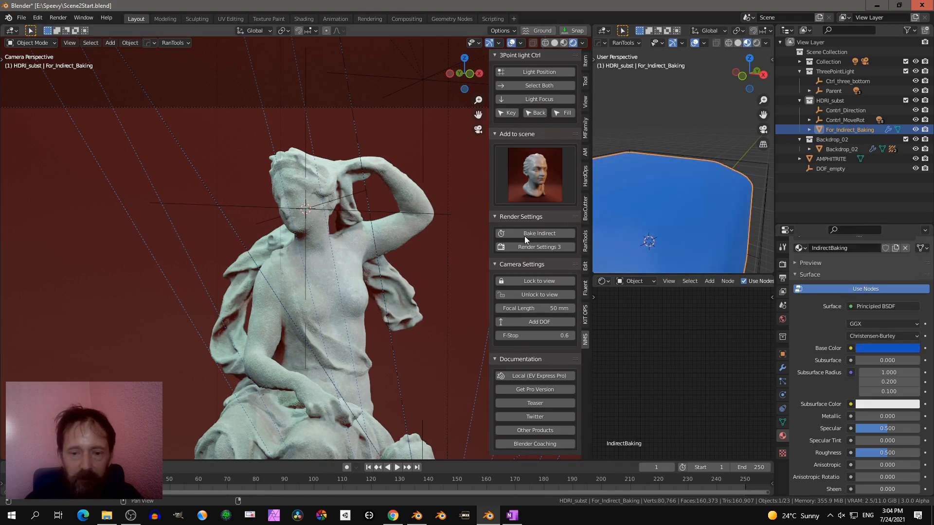
pyautogui.moveTo(358, 262)
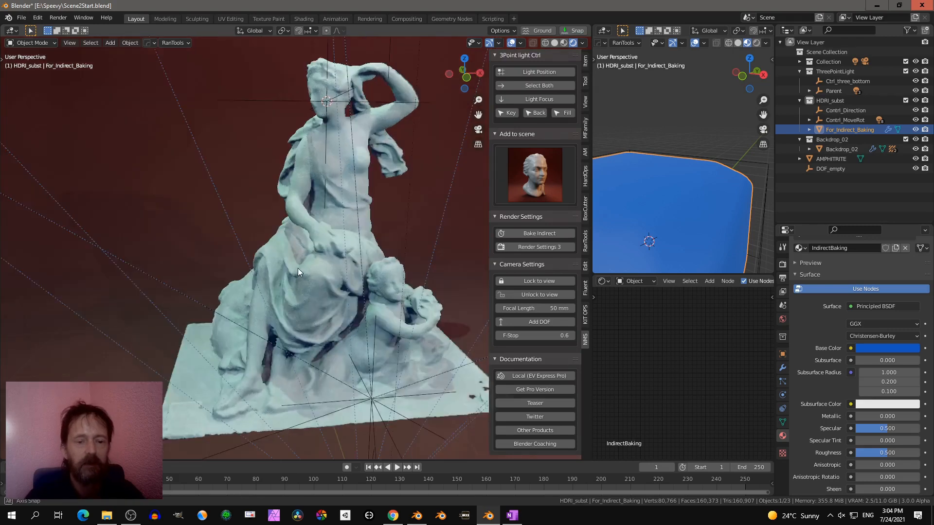
pyautogui.moveTo(298, 272); pyautogui.dragTo(398, 207)
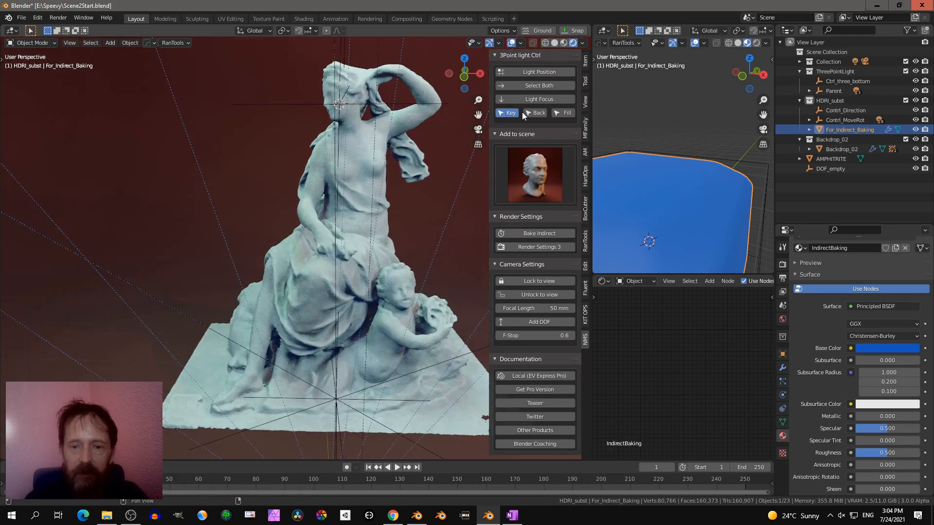
# Step: Select the key and fill lights in the 3Point light Ctrl panel to view their properties
pyautogui.click(562, 113)
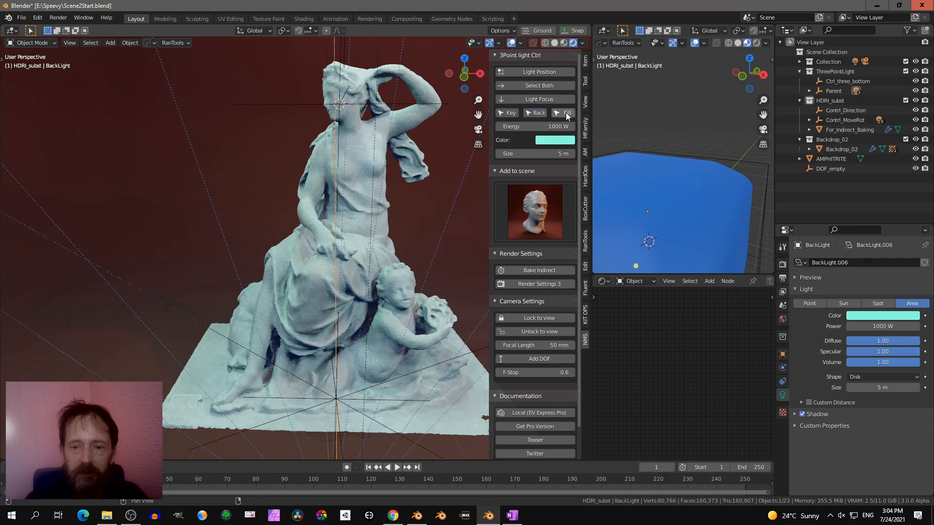
pyautogui.click(566, 113)
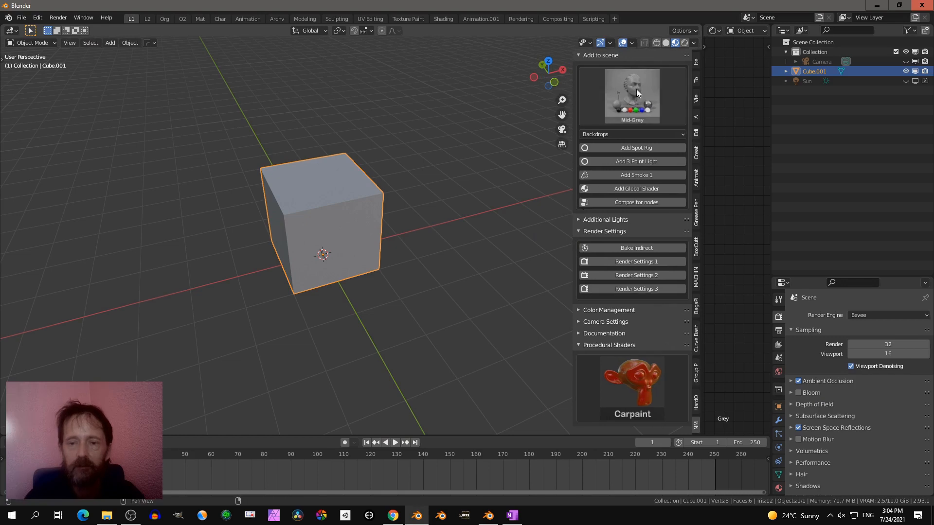
# Step: Browse the Backdrops preset gallery in the cube scene
pyautogui.click(632, 95)
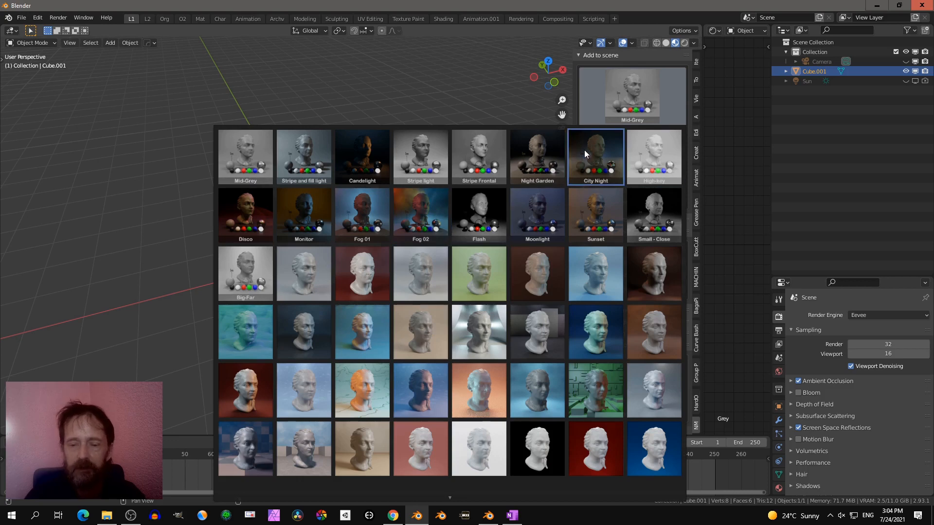
pyautogui.scroll(-3)
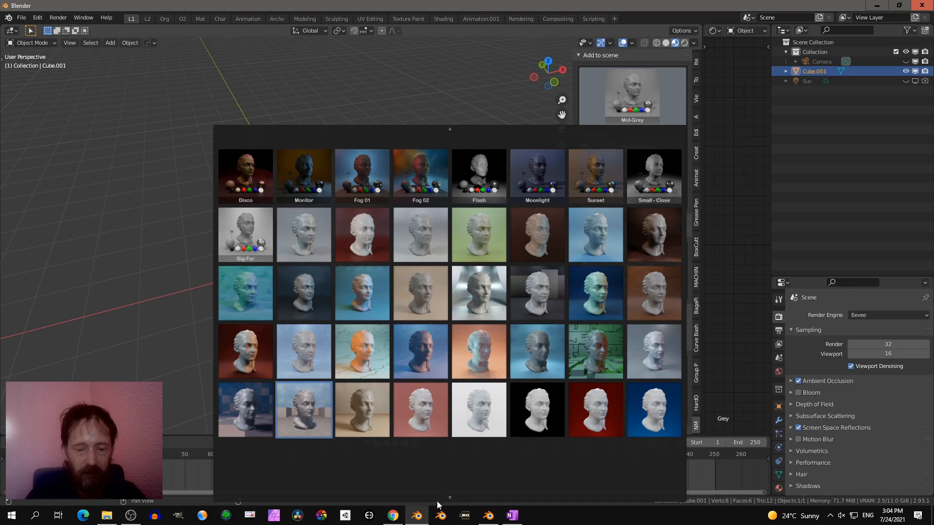
pyautogui.scroll(-3)
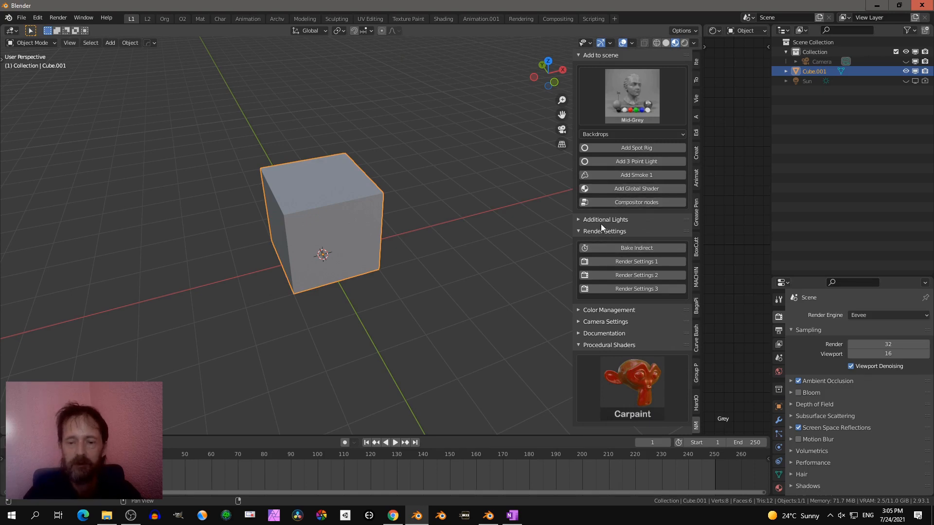
pyautogui.moveTo(594, 235)
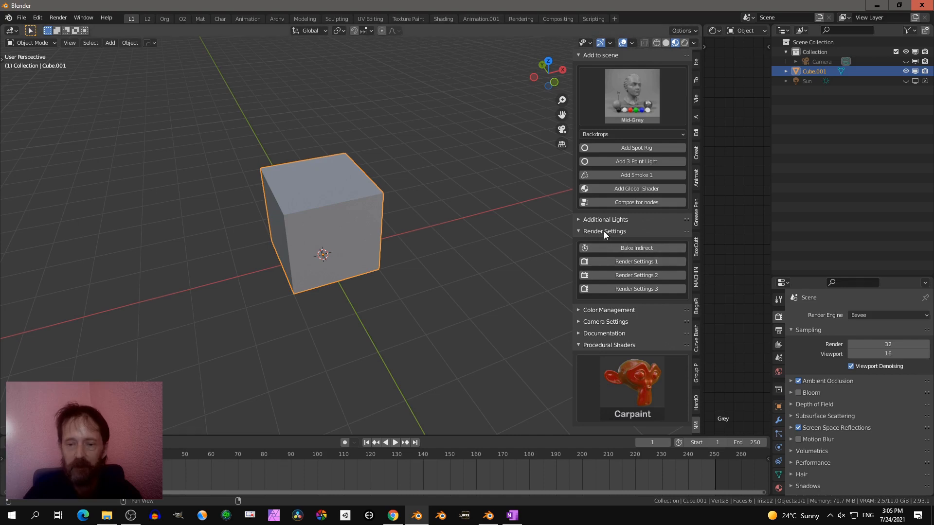
# Step: Collapse Render Settings and show Color Management: Filmic with Medium High Contrast
pyautogui.click(605, 231)
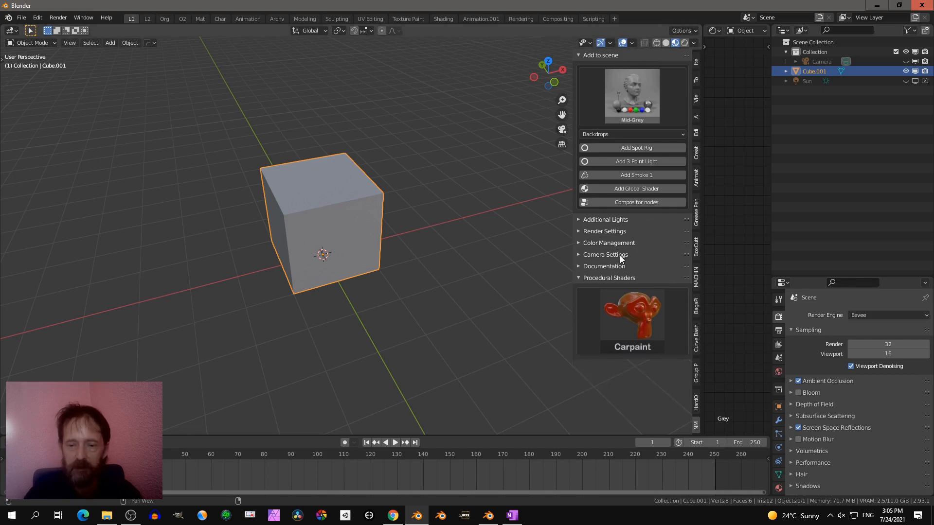
pyautogui.click(608, 244)
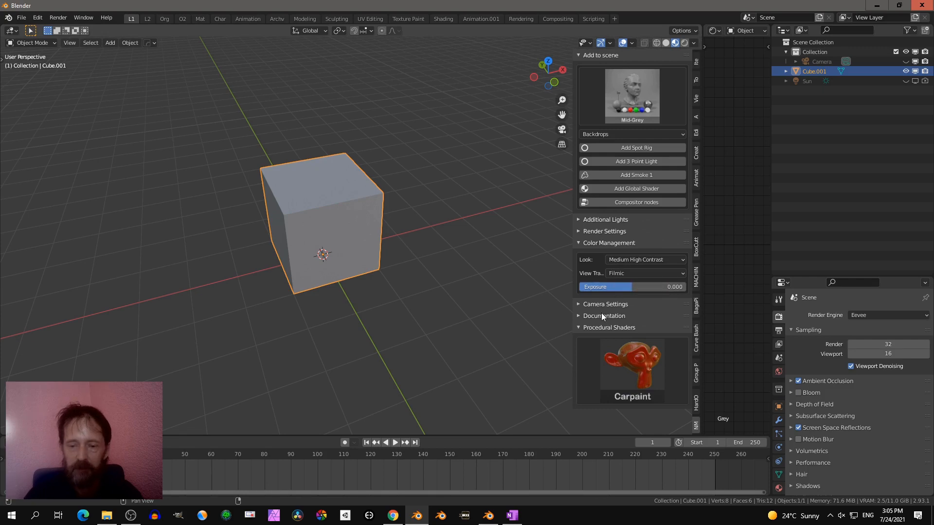
pyautogui.moveTo(597, 335)
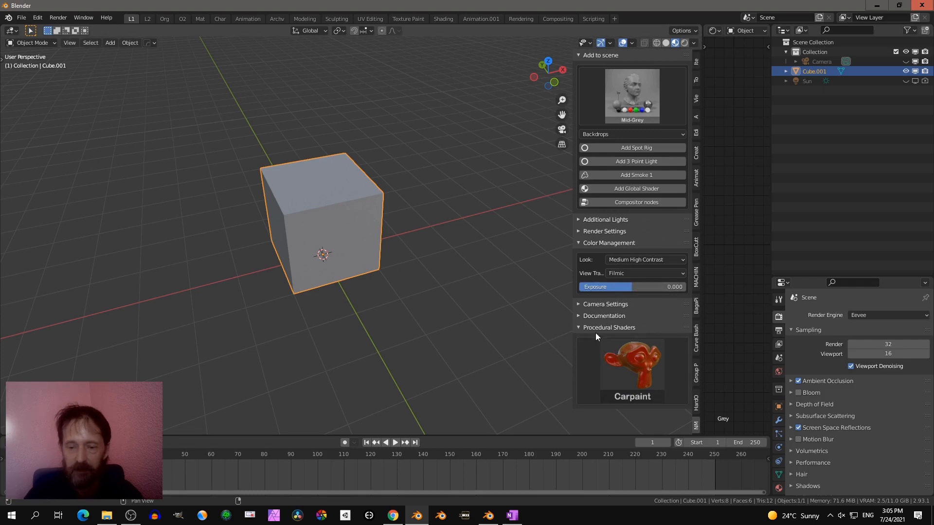
pyautogui.moveTo(358, 222)
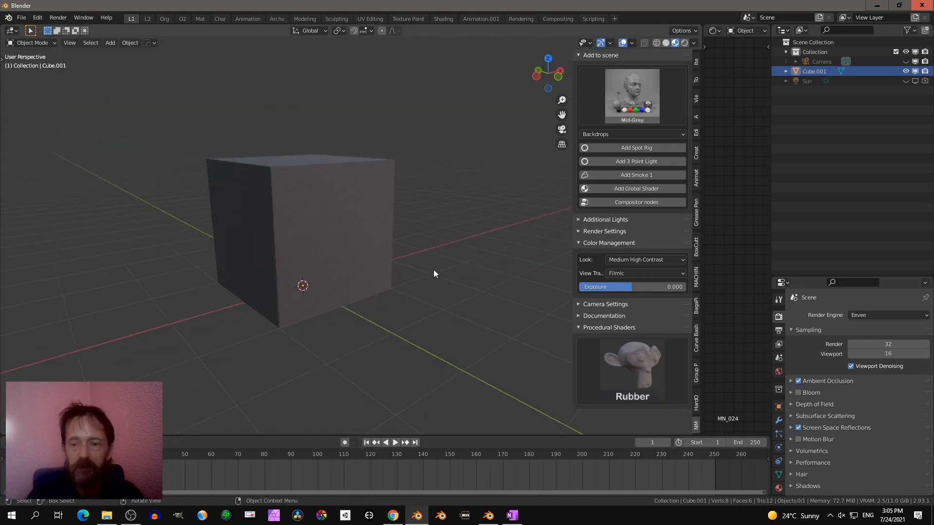
pyautogui.moveTo(484, 325)
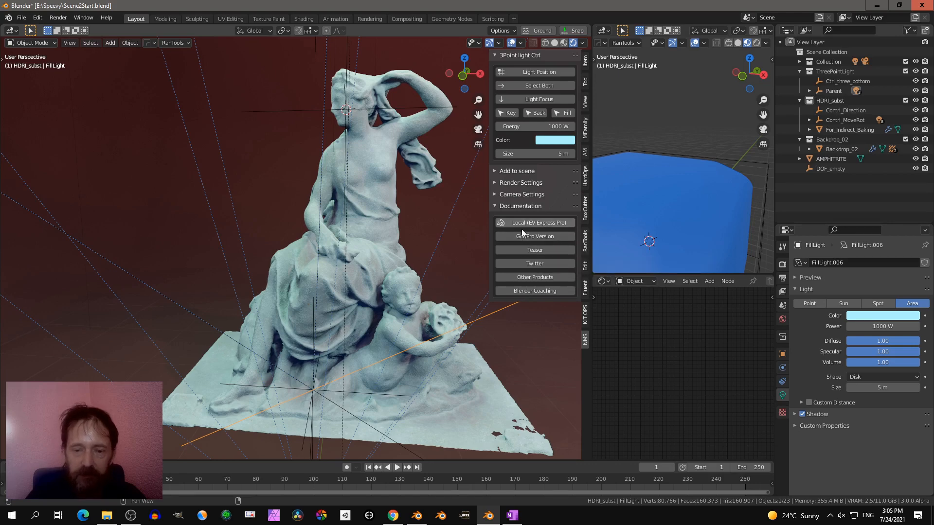
pyautogui.moveTo(533, 263)
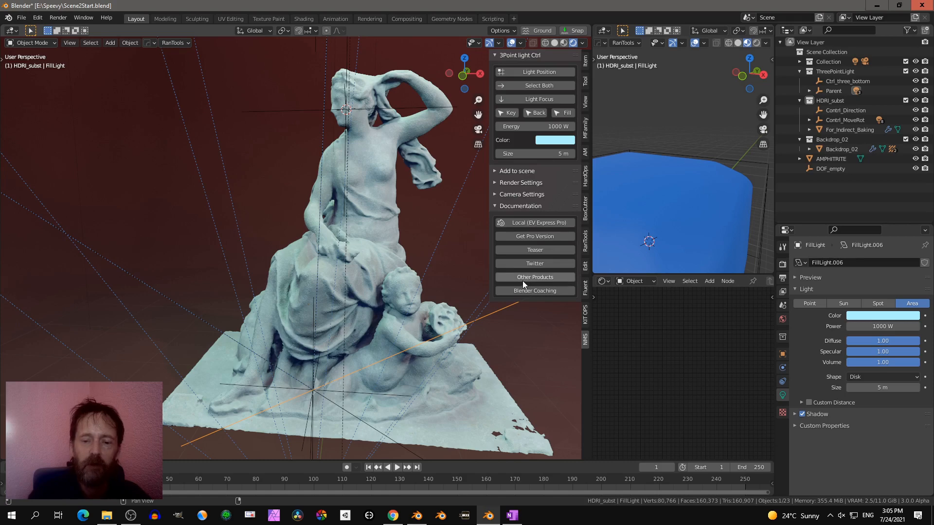
pyautogui.moveTo(531, 298)
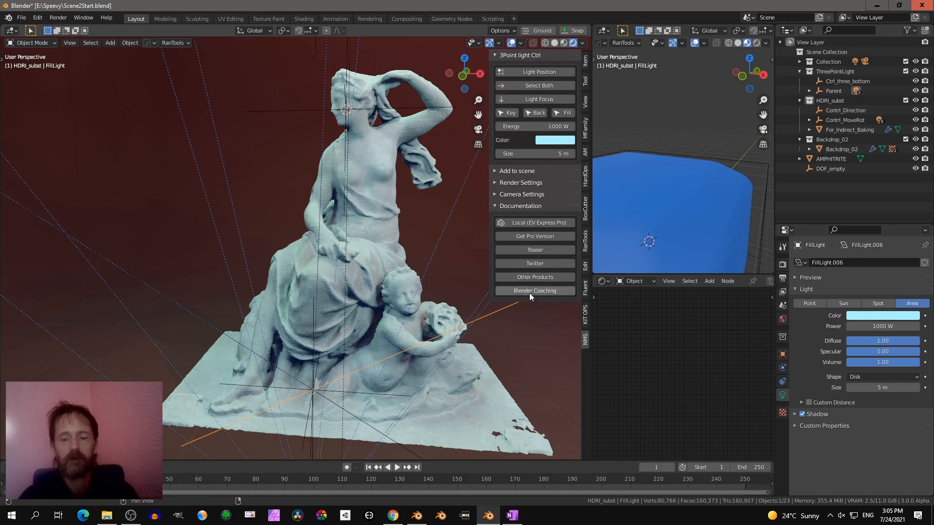